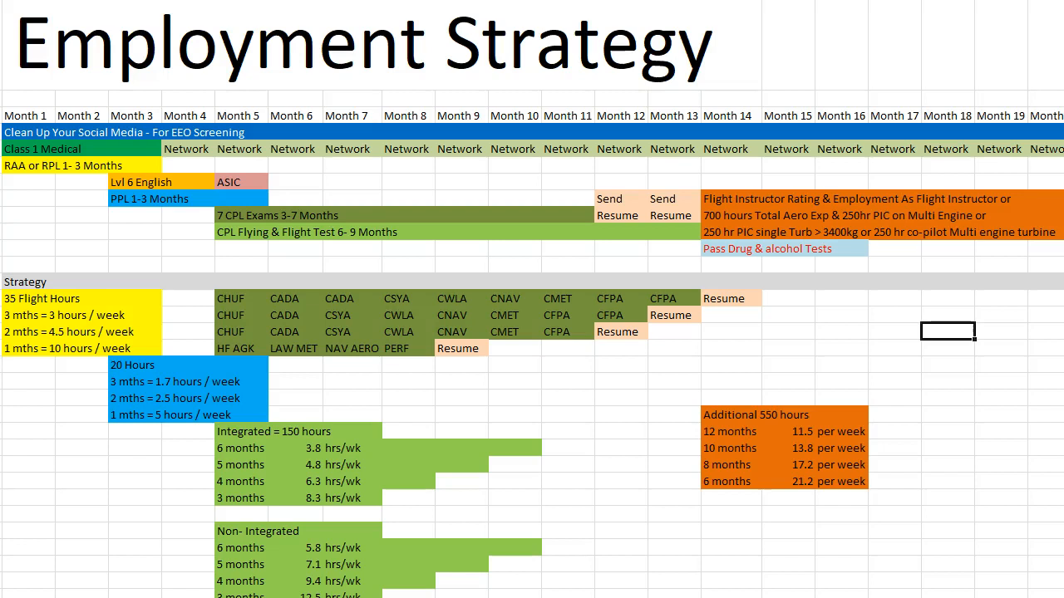
Step: Scroll the timeline right to bring Months 7 through 26 and the drug-test block into view
{"action": "scroll", "scroll_direction": "right", "scroll_amount": 3}
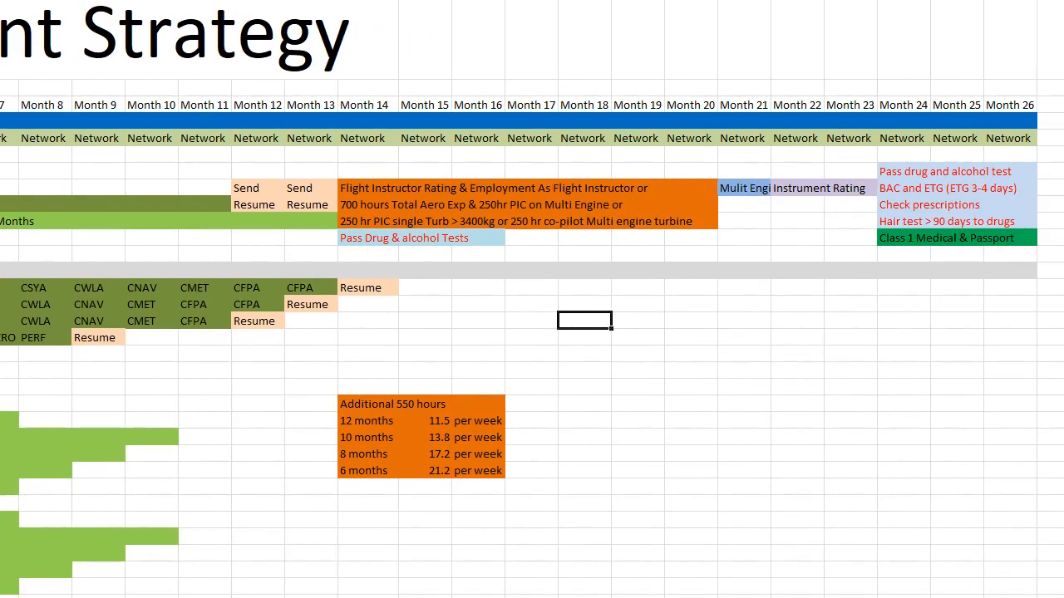
{"action": "mouse_move", "coordinate": [1023, 206]}
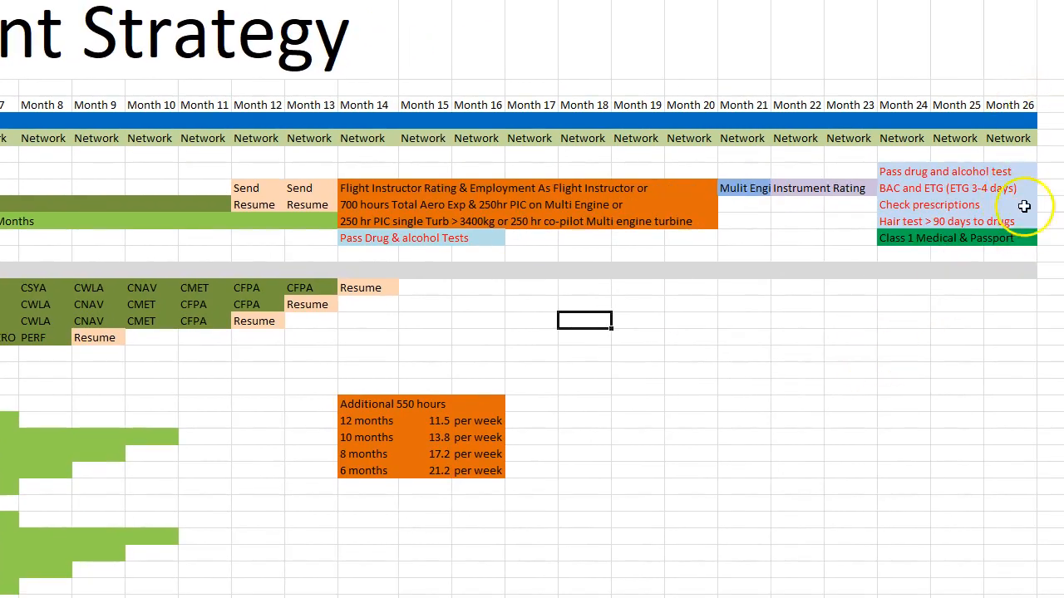
{"action": "mouse_move", "coordinate": [1017, 103]}
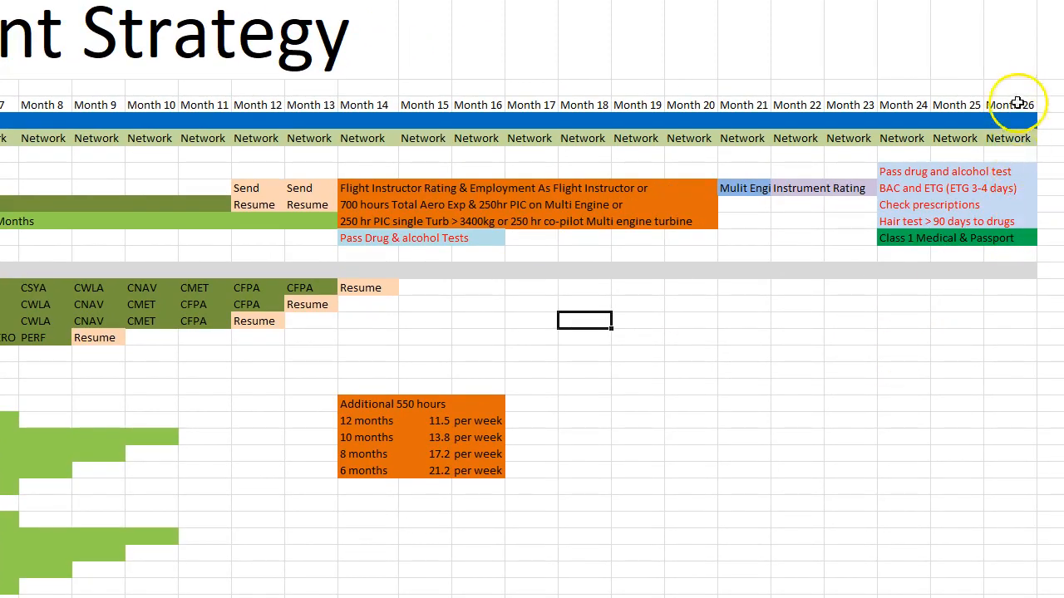
{"action": "mouse_move", "coordinate": [696, 379]}
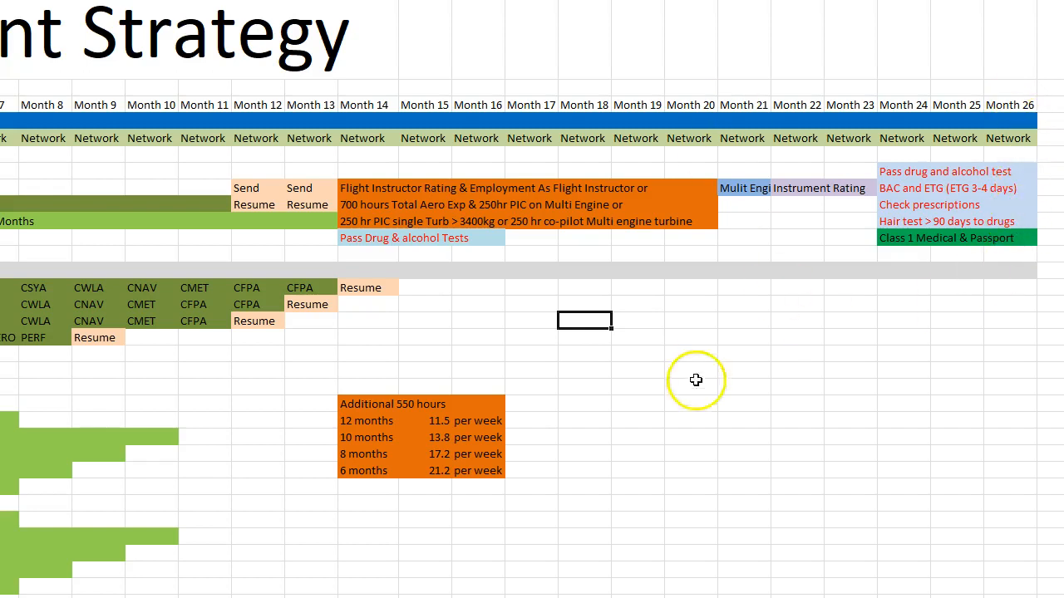
{"action": "mouse_move", "coordinate": [600, 541]}
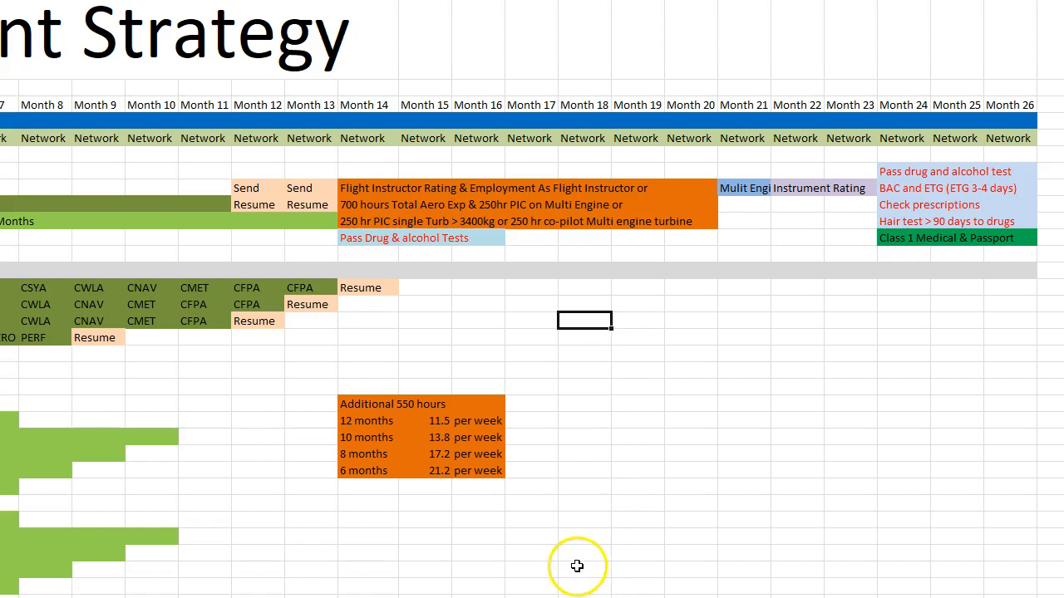
{"action": "mouse_move", "coordinate": [426, 37]}
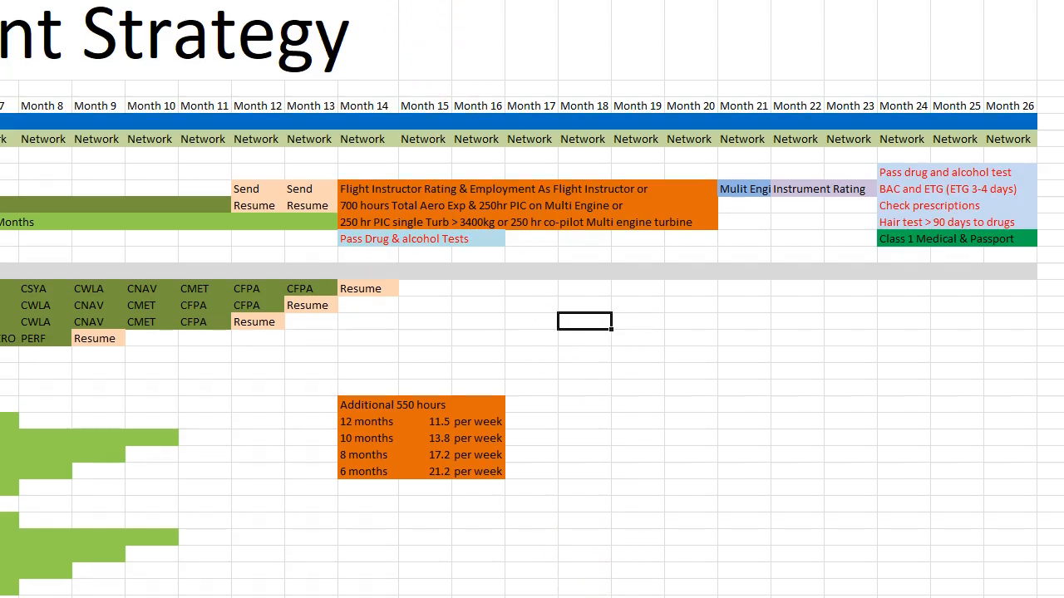
Step: Scroll the timeline left back to Month 1 and the early licence blocks
{"action": "scroll", "scroll_direction": "left", "scroll_amount": 3}
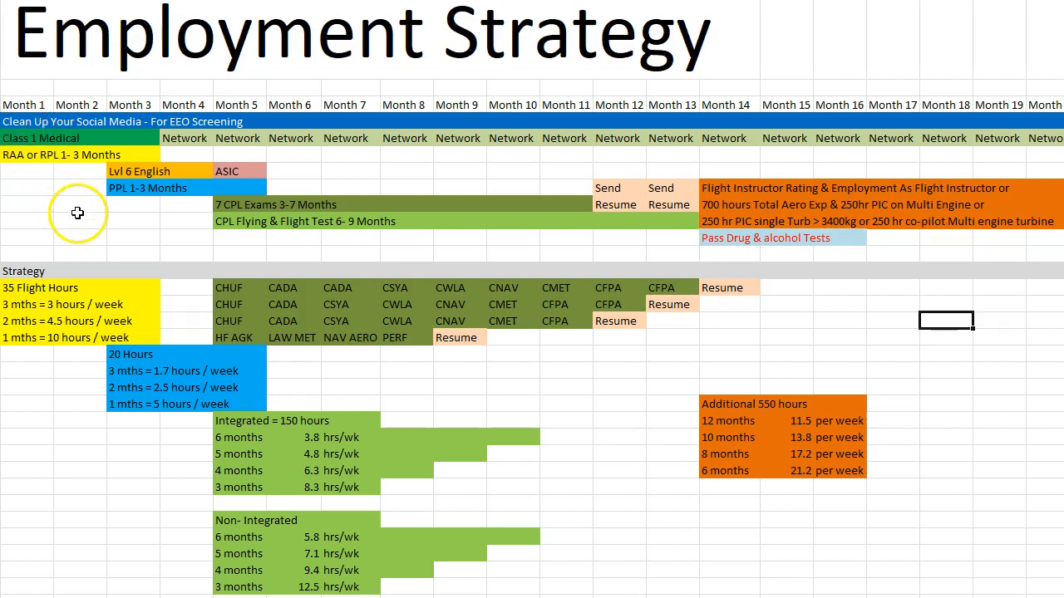
{"action": "mouse_move", "coordinate": [143, 215]}
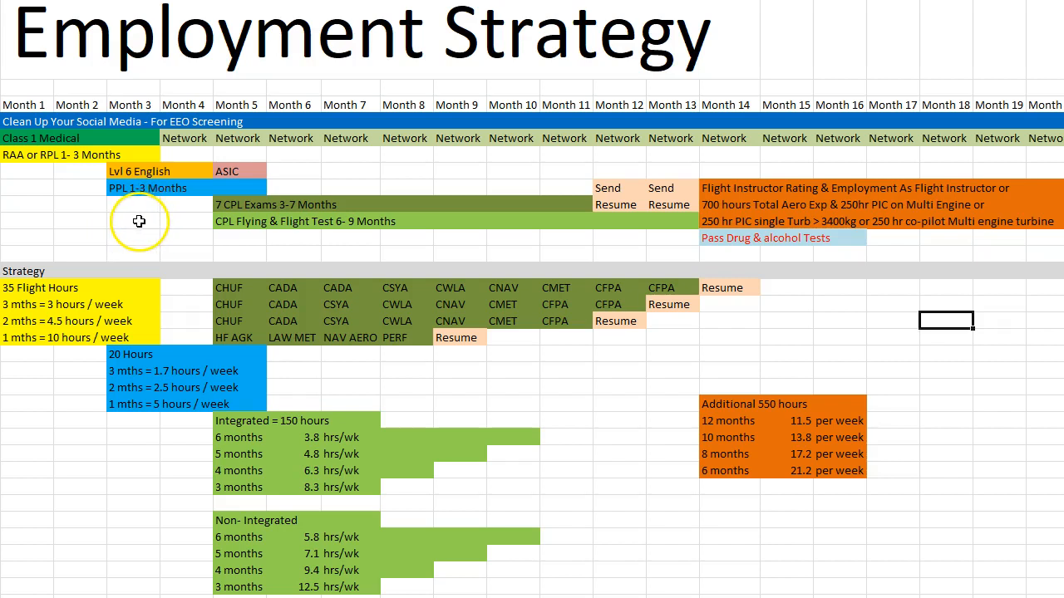
{"action": "mouse_move", "coordinate": [75, 203]}
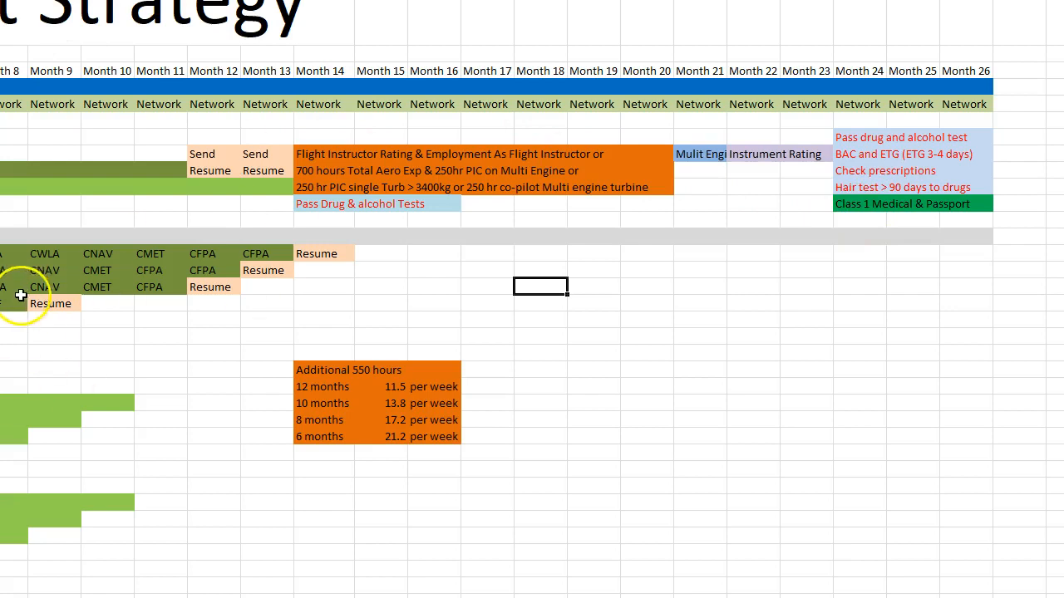
{"action": "mouse_move", "coordinate": [931, 296]}
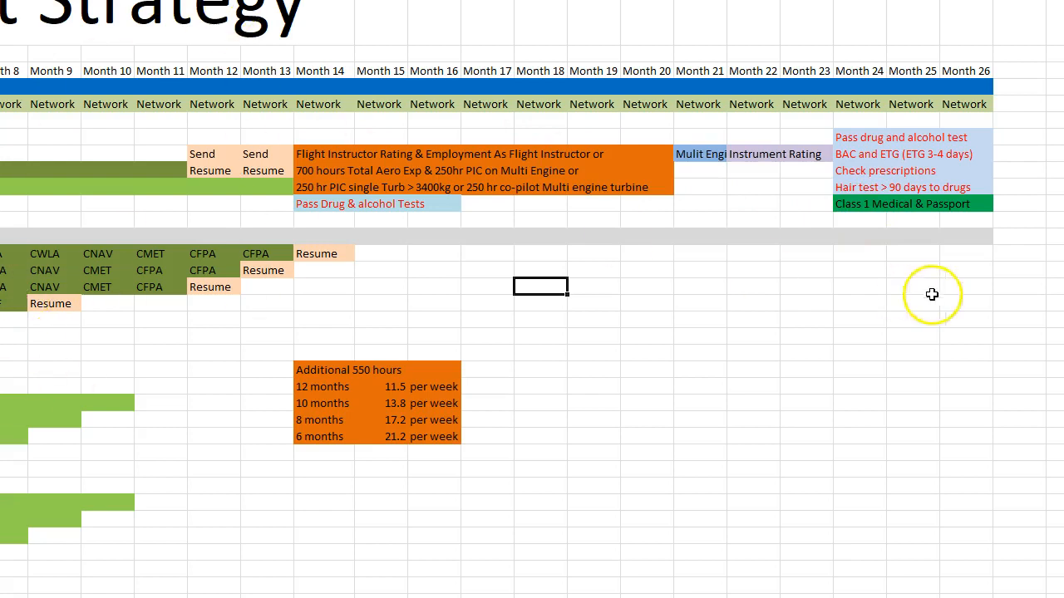
{"action": "mouse_move", "coordinate": [924, 210]}
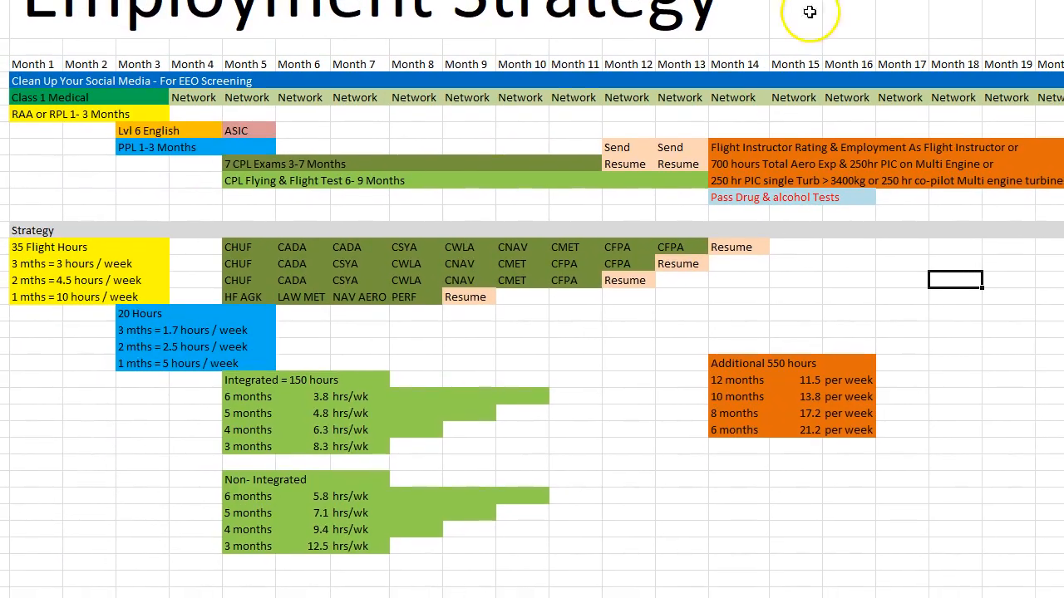
{"action": "mouse_move", "coordinate": [57, 117]}
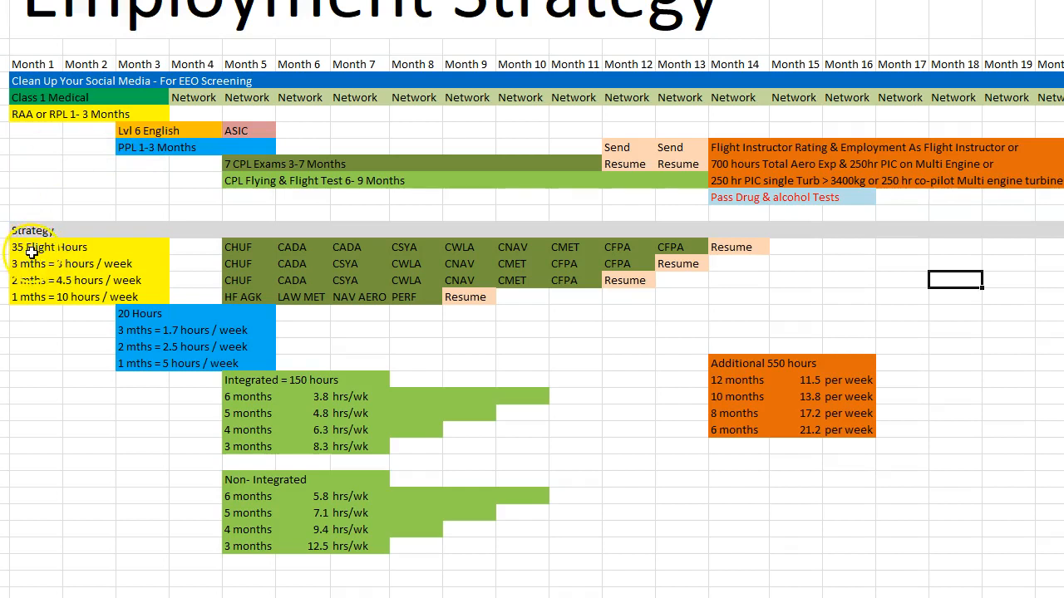
{"action": "mouse_move", "coordinate": [31, 273]}
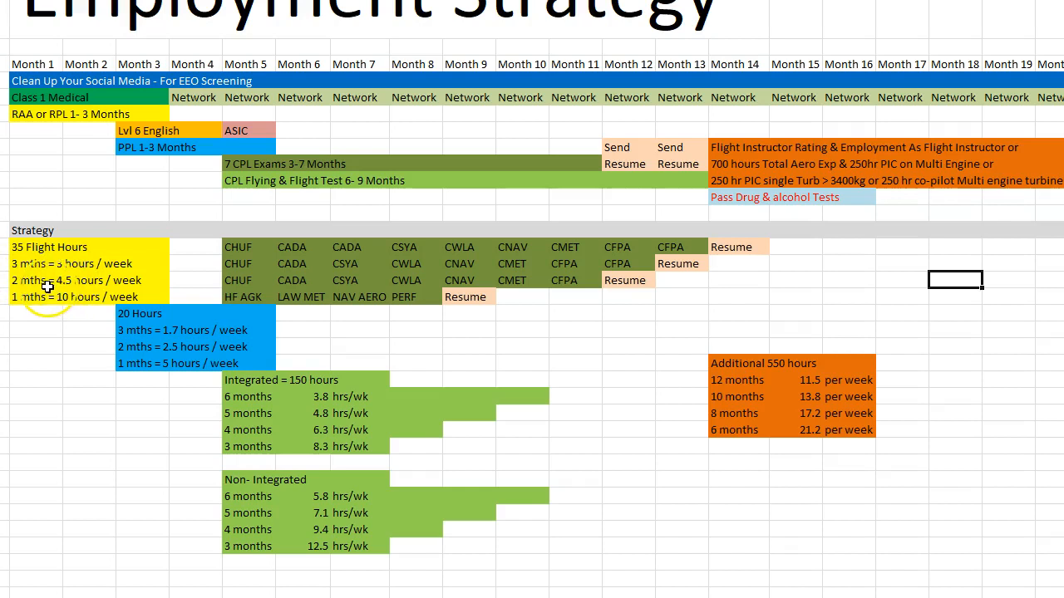
{"action": "mouse_move", "coordinate": [45, 302]}
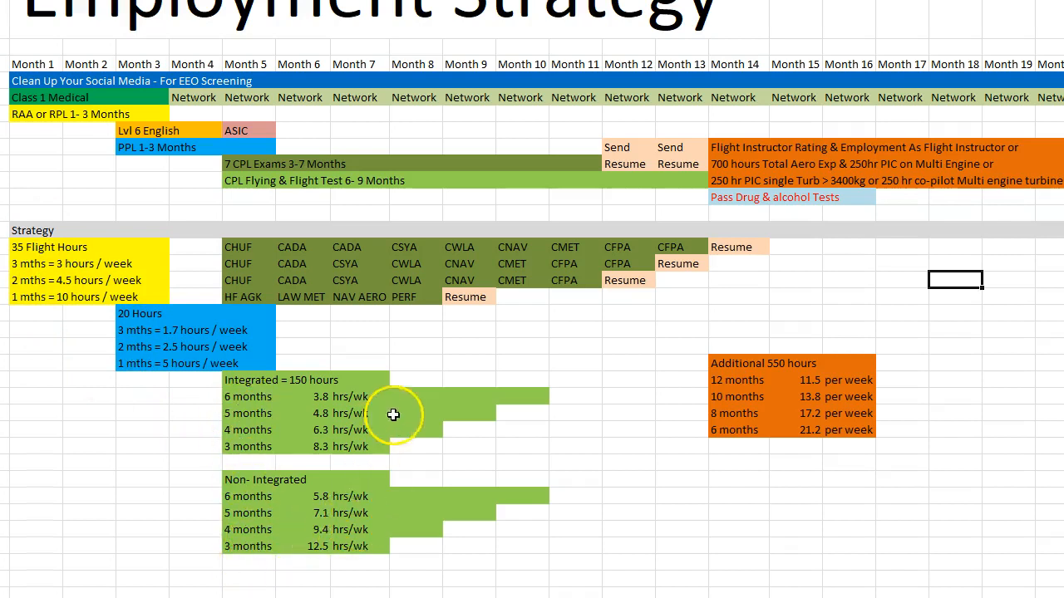
{"action": "mouse_move", "coordinate": [242, 388]}
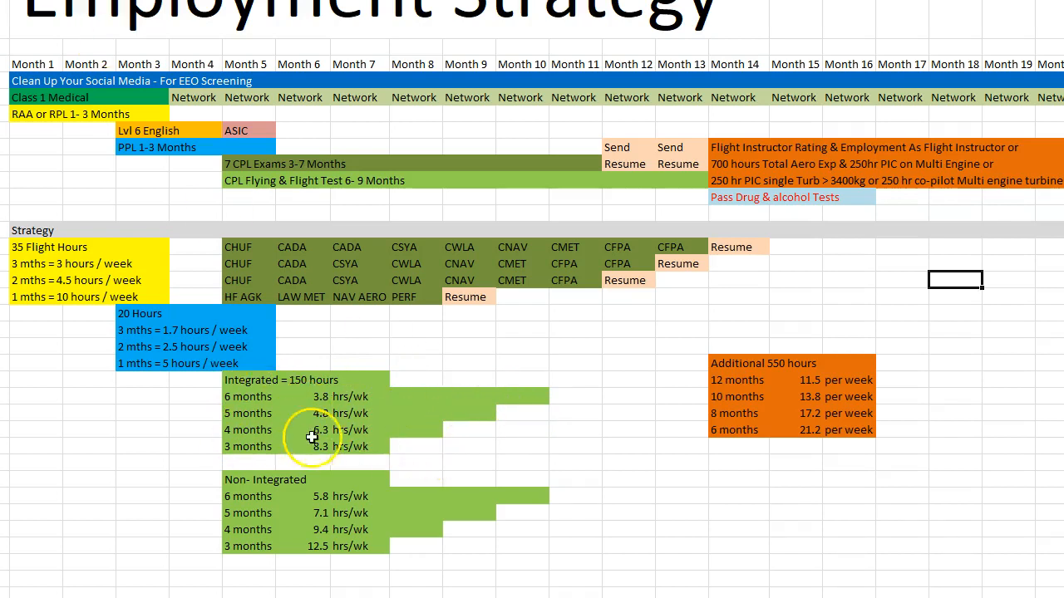
{"action": "mouse_move", "coordinate": [362, 445]}
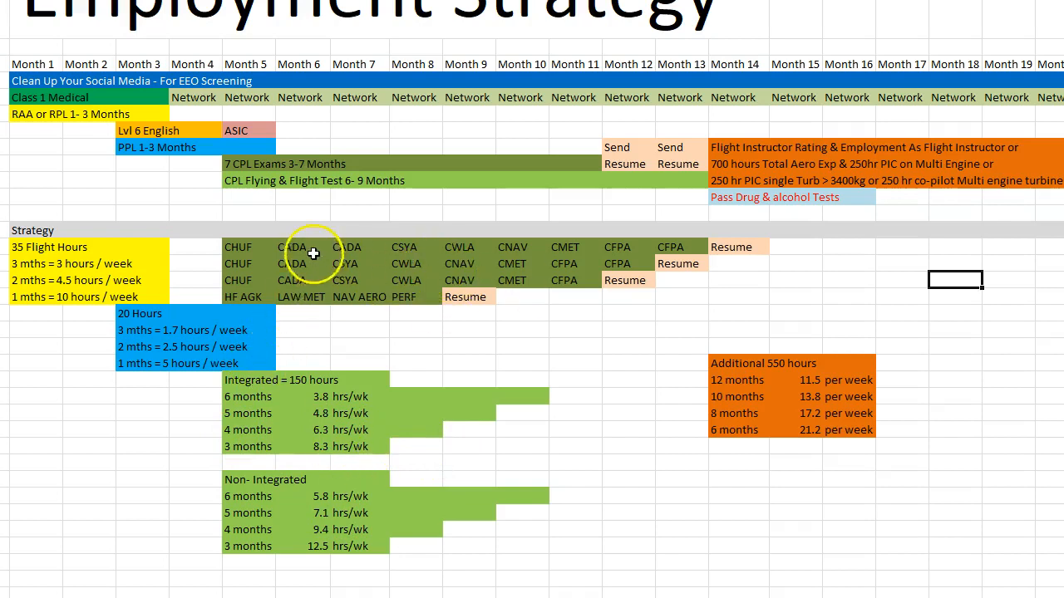
{"action": "mouse_move", "coordinate": [279, 243]}
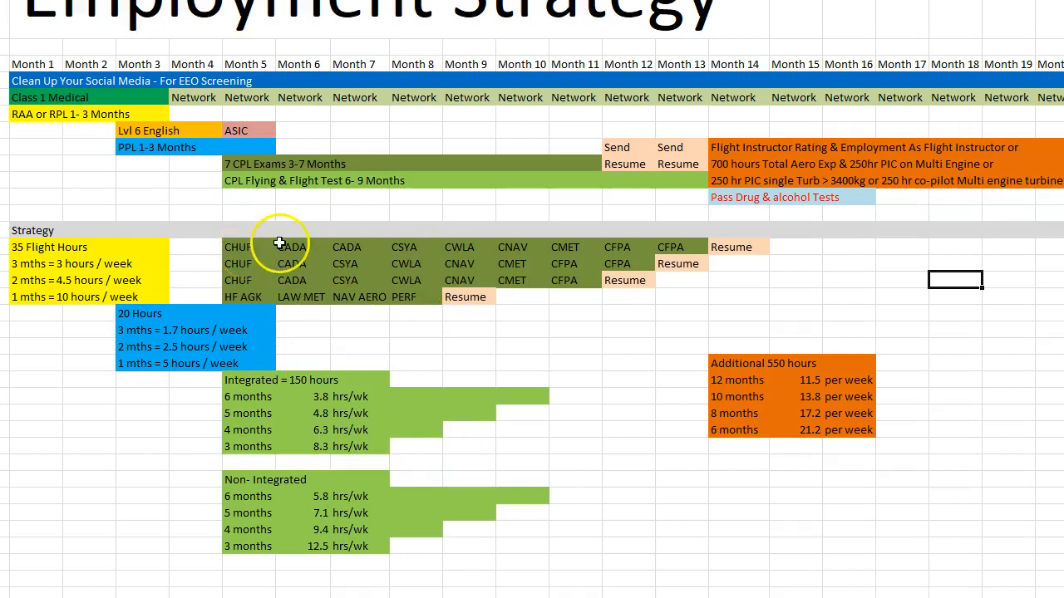
{"action": "mouse_move", "coordinate": [286, 248]}
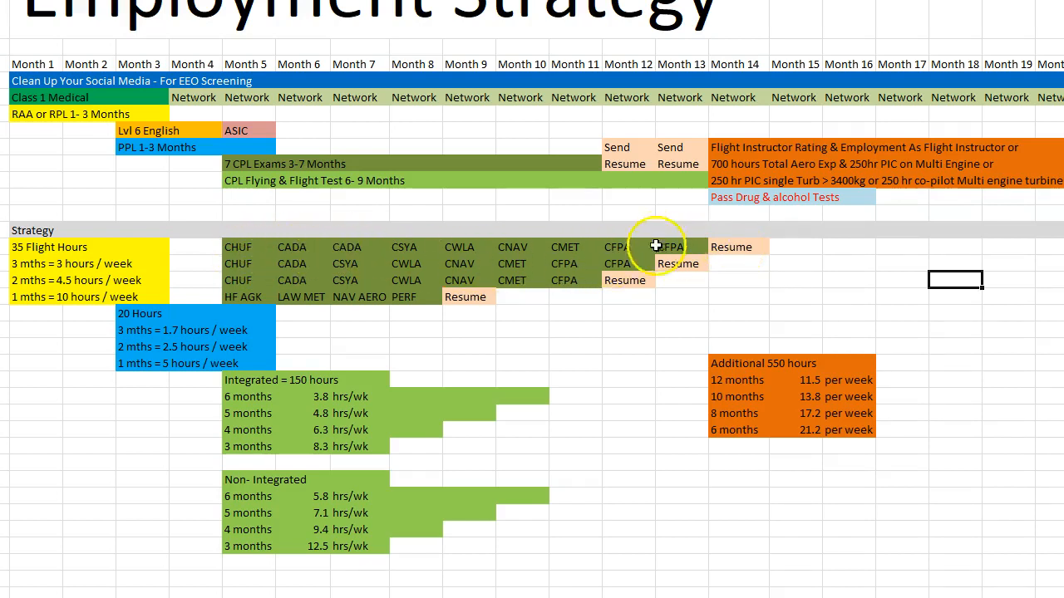
{"action": "mouse_move", "coordinate": [713, 246]}
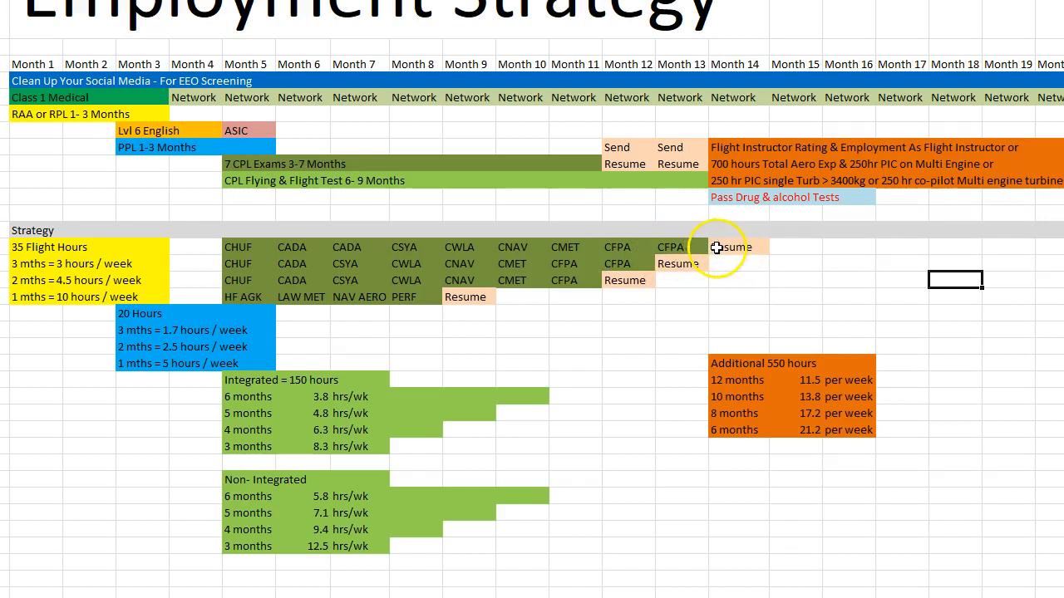
{"action": "mouse_move", "coordinate": [612, 269]}
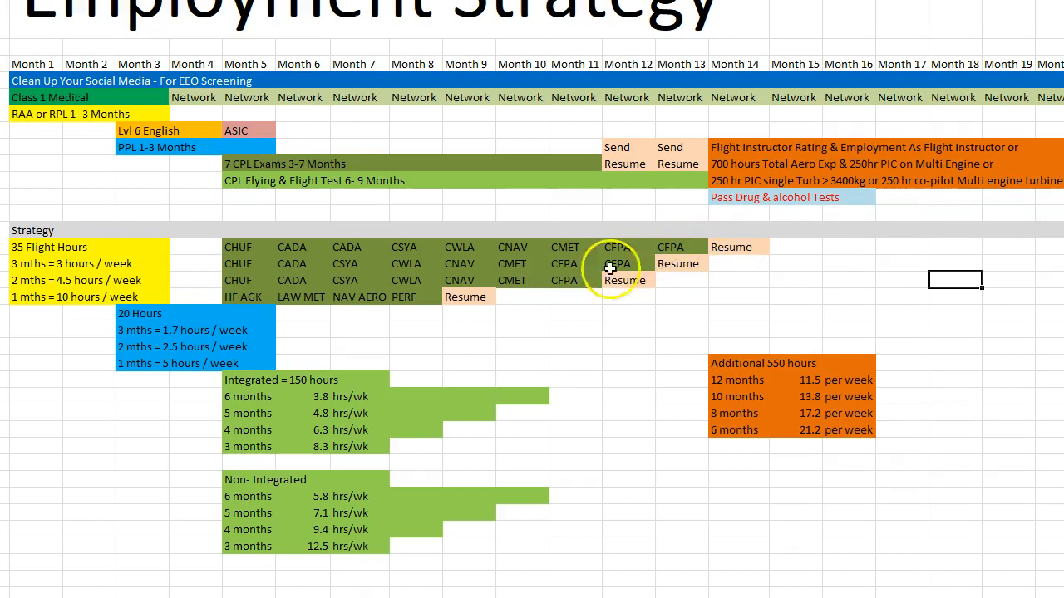
{"action": "mouse_move", "coordinate": [133, 133]}
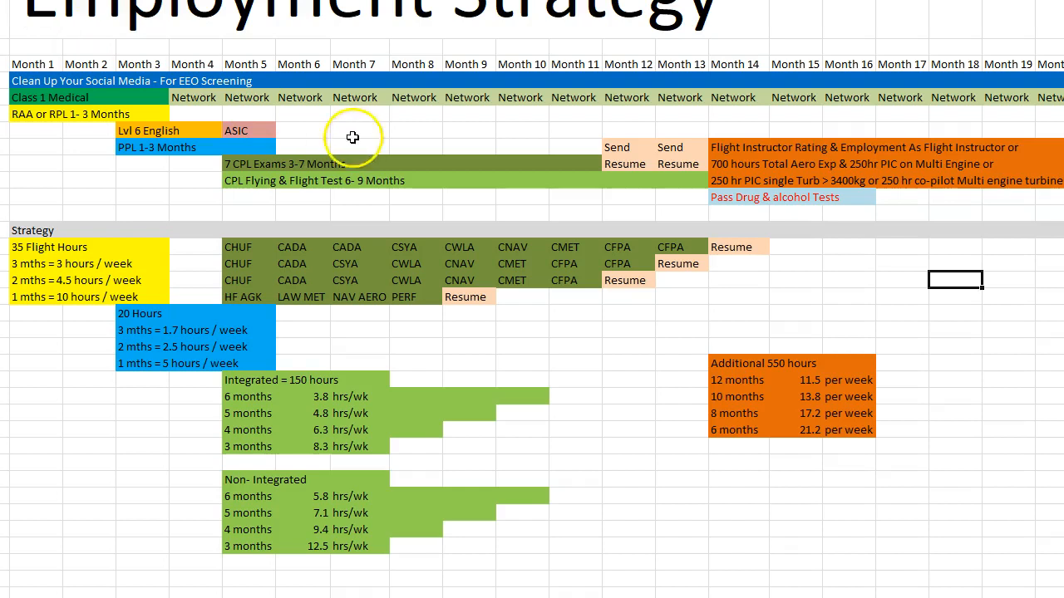
{"action": "mouse_move", "coordinate": [263, 163]}
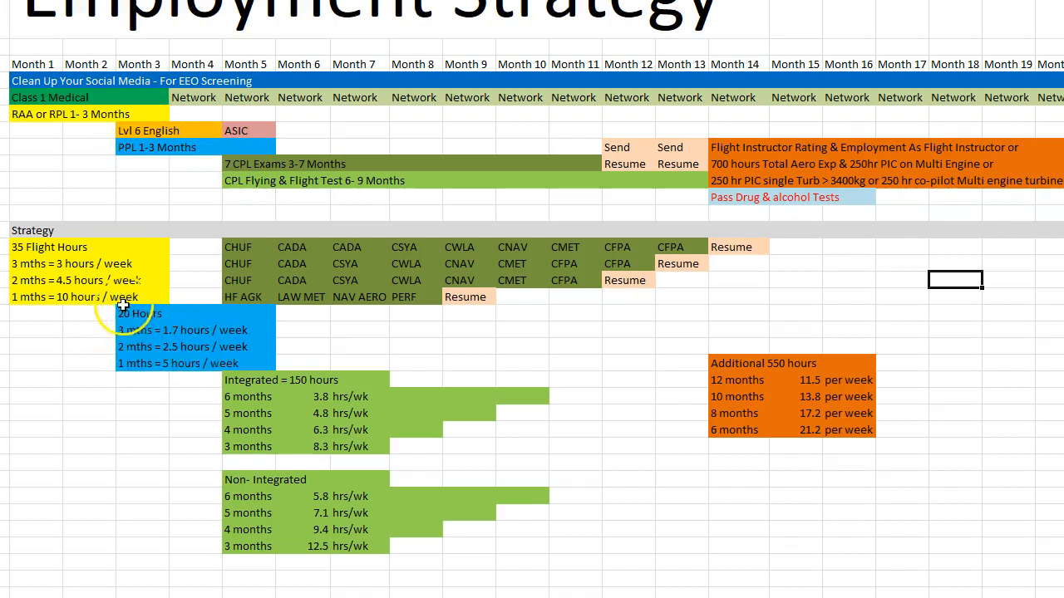
{"action": "mouse_move", "coordinate": [52, 246]}
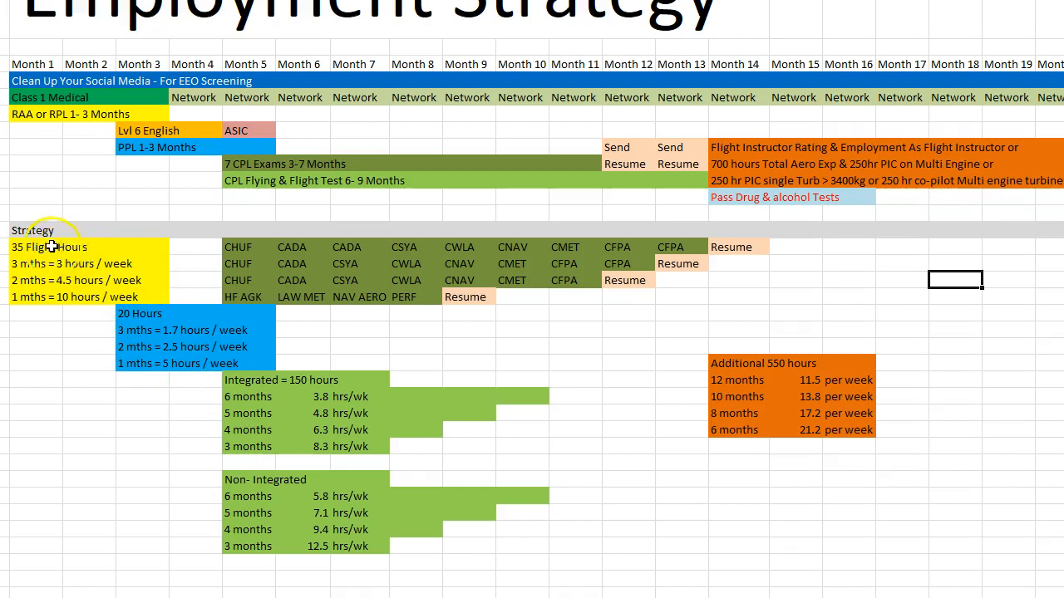
{"action": "mouse_move", "coordinate": [160, 336]}
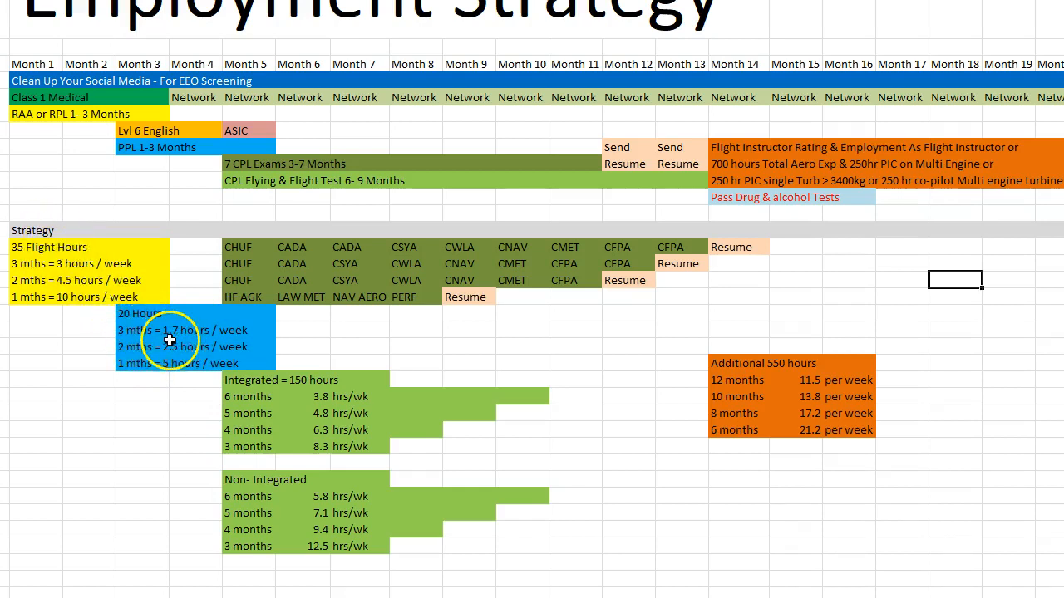
{"action": "mouse_move", "coordinate": [153, 369]}
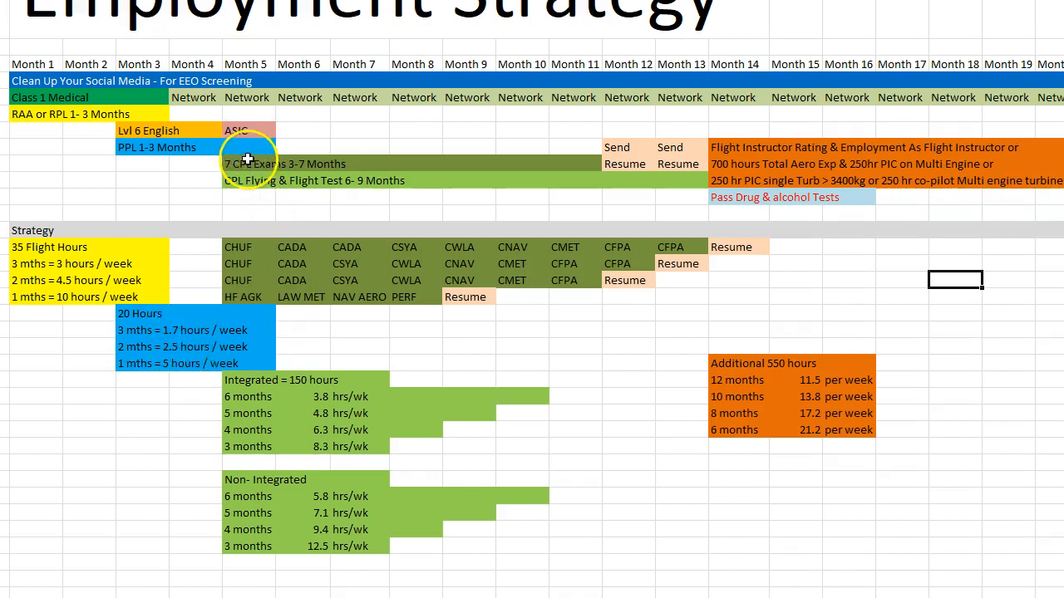
{"action": "left_click", "coordinate": [249, 160]}
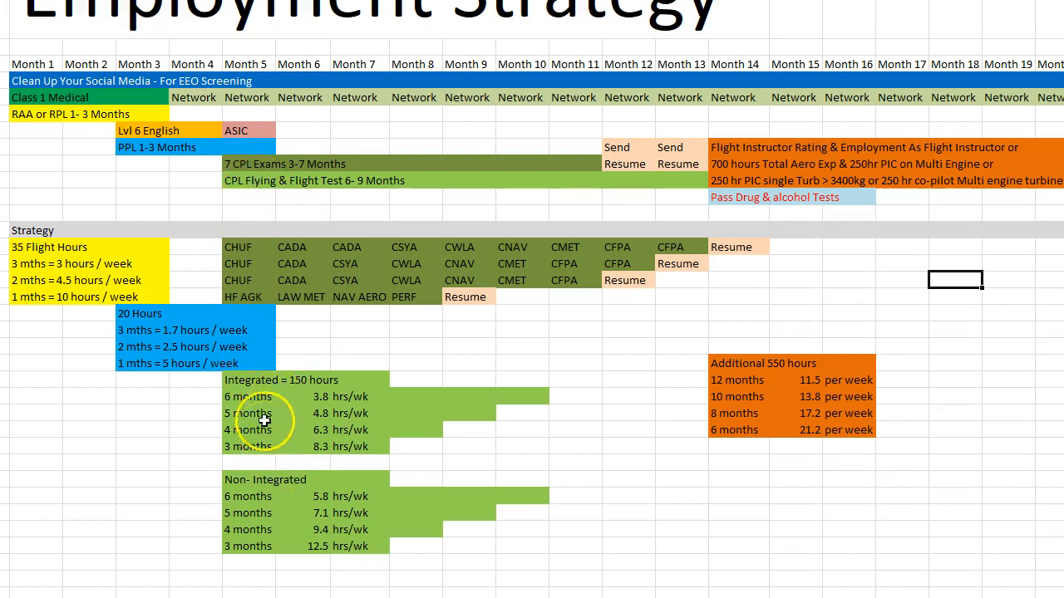
{"action": "mouse_move", "coordinate": [247, 507]}
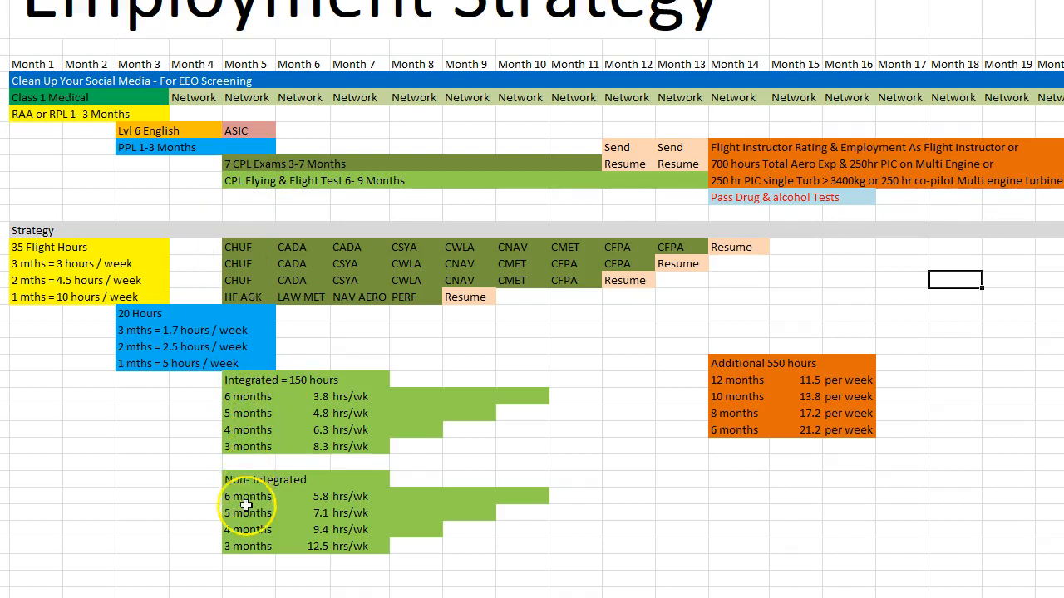
{"action": "mouse_move", "coordinate": [291, 486]}
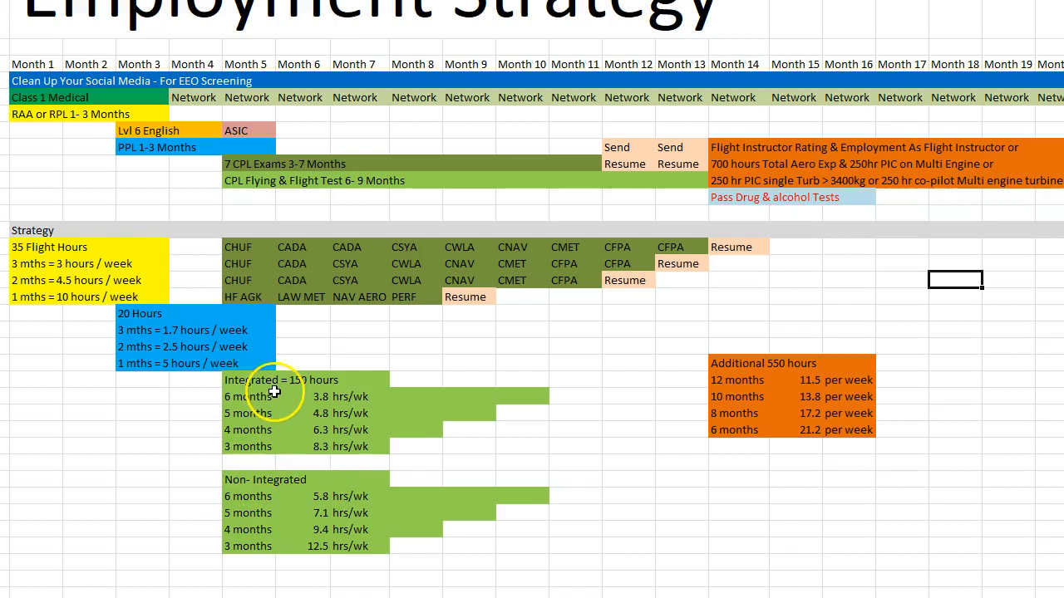
{"action": "mouse_move", "coordinate": [304, 392]}
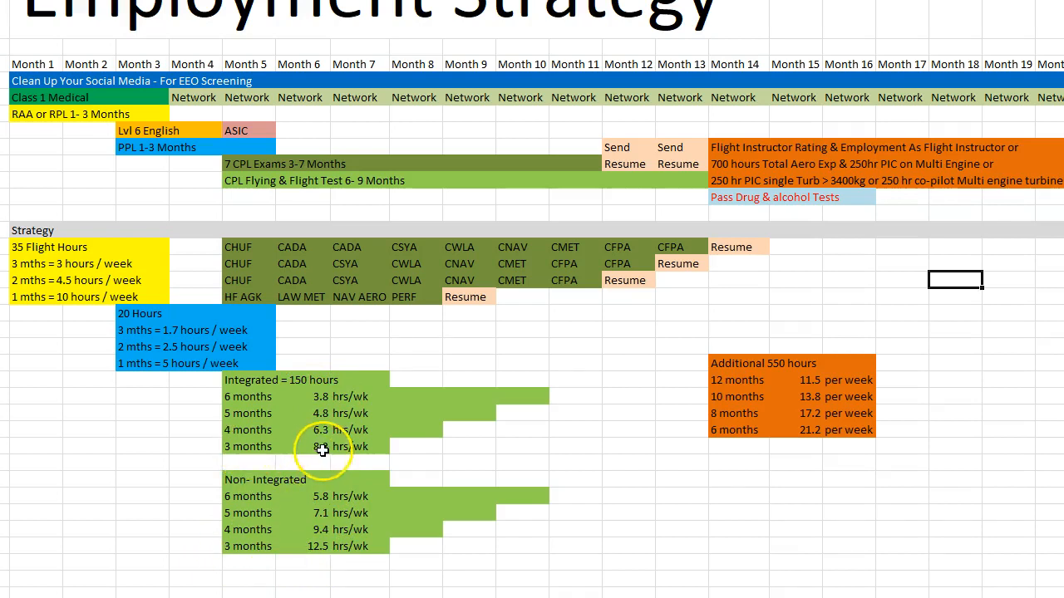
{"action": "mouse_move", "coordinate": [319, 555]}
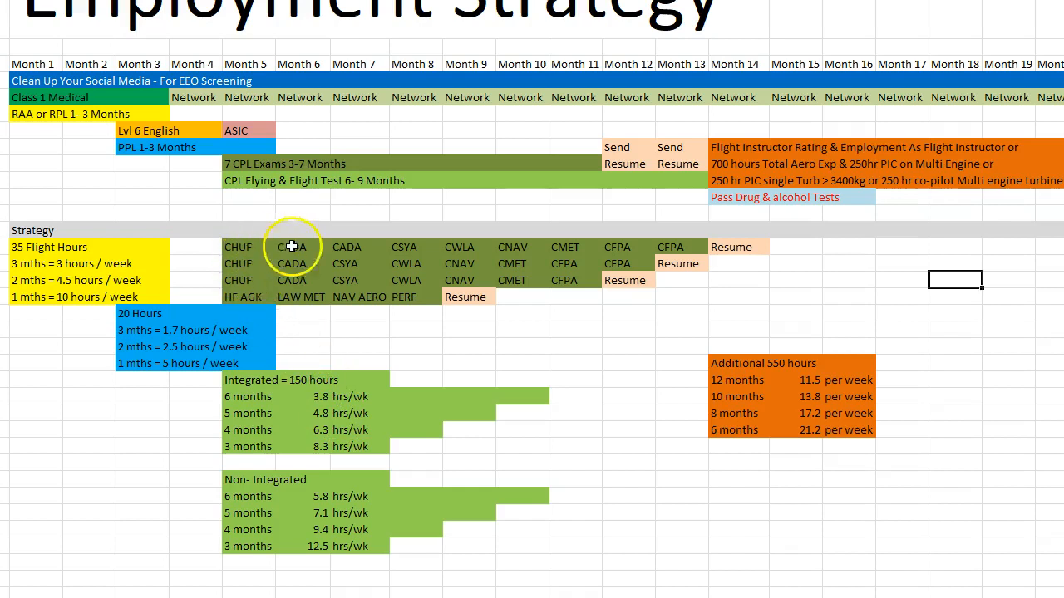
{"action": "mouse_move", "coordinate": [607, 251]}
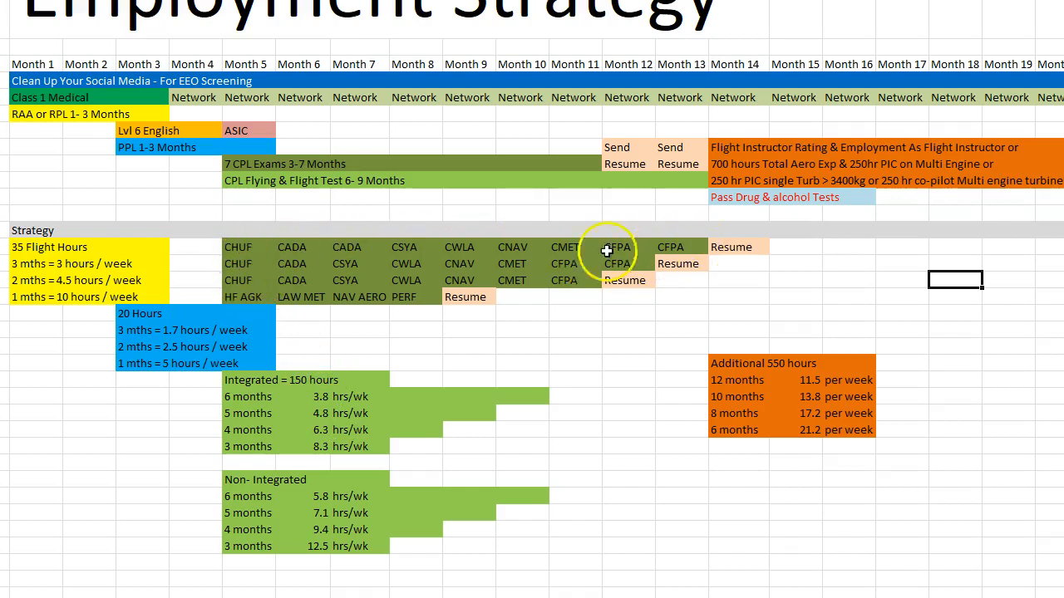
{"action": "mouse_move", "coordinate": [698, 246]}
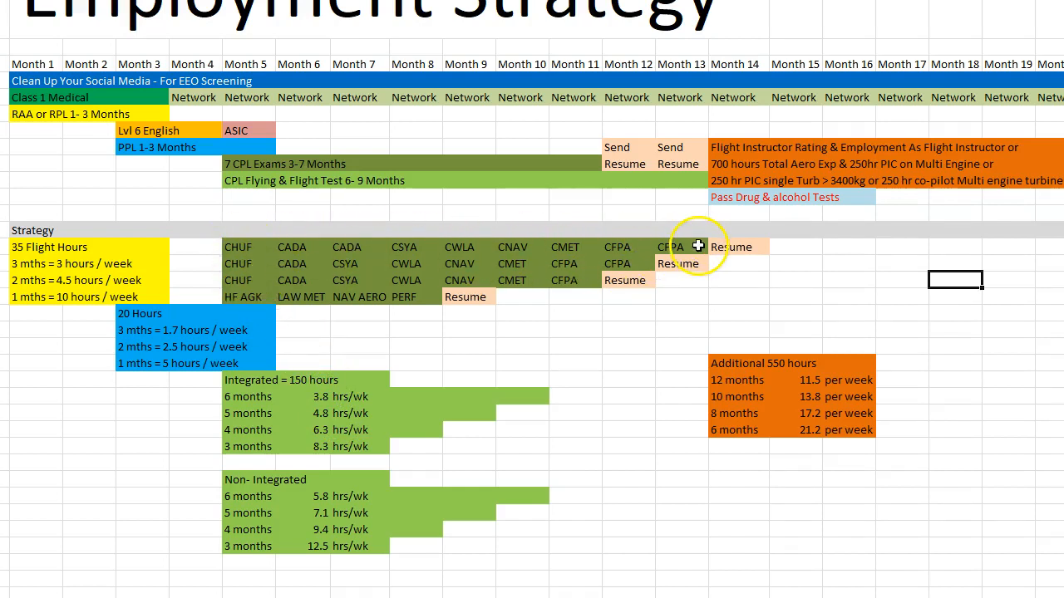
{"action": "mouse_move", "coordinate": [270, 266]}
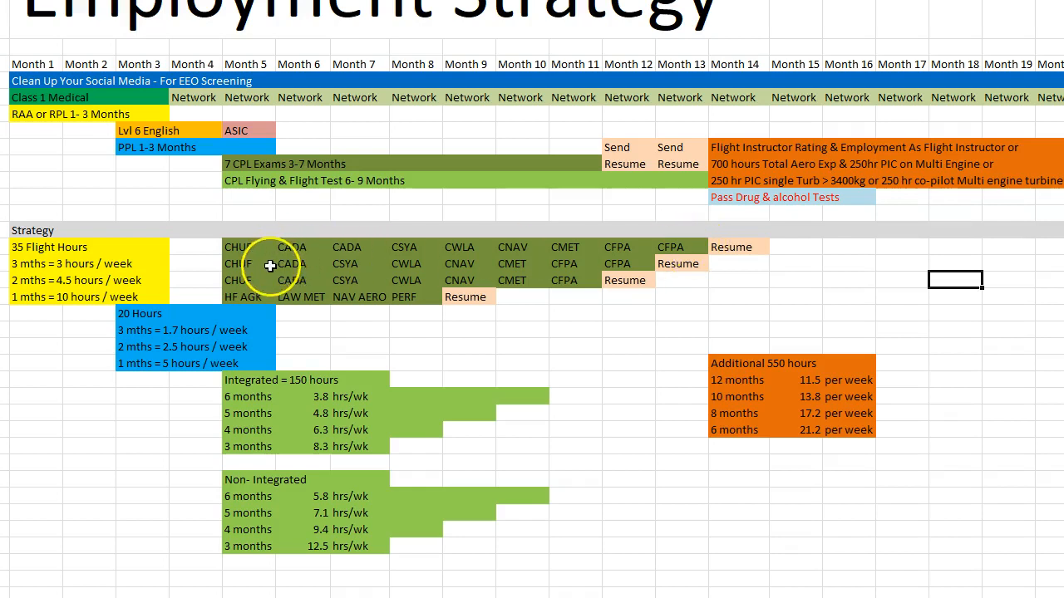
{"action": "mouse_move", "coordinate": [163, 286]}
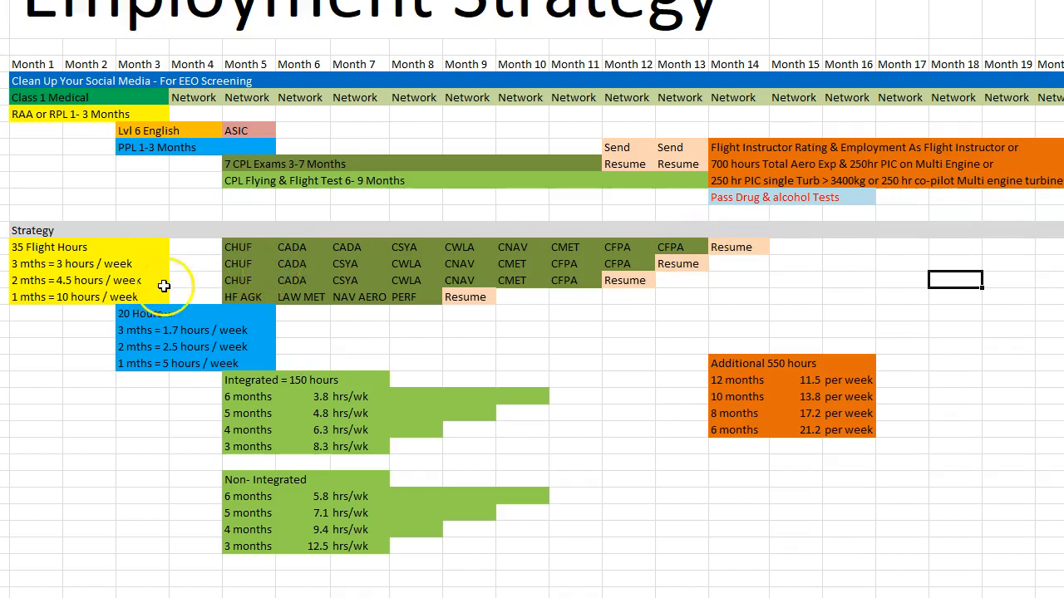
{"action": "mouse_move", "coordinate": [658, 252]}
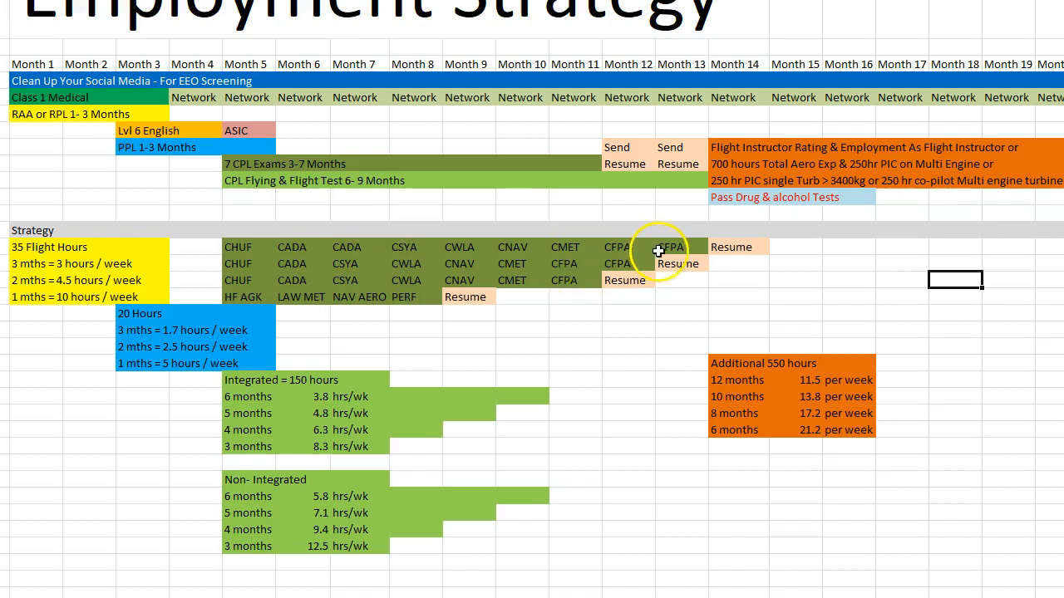
{"action": "mouse_move", "coordinate": [585, 252]}
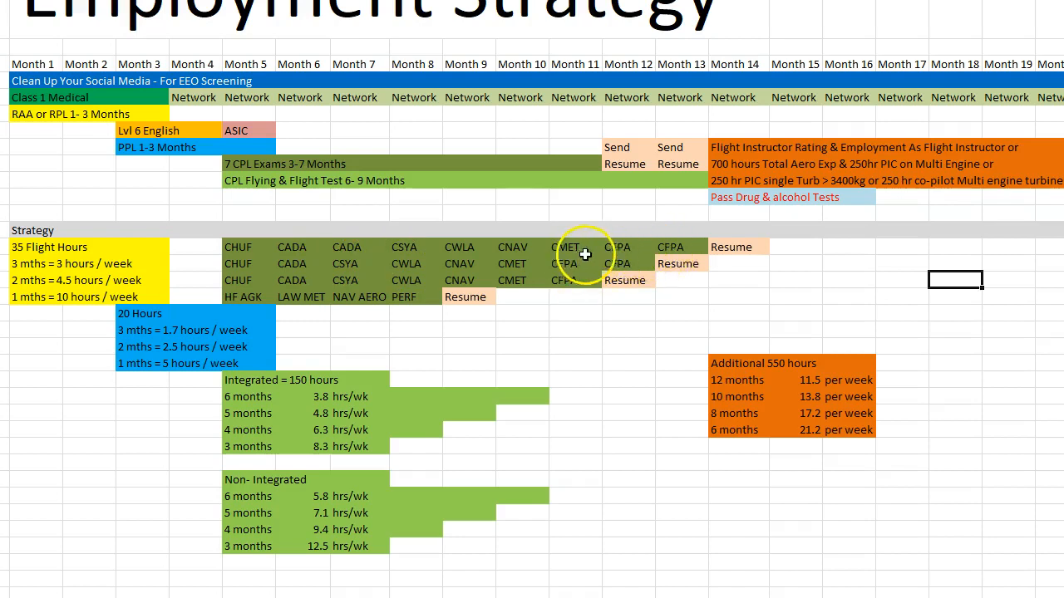
{"action": "mouse_move", "coordinate": [293, 249]}
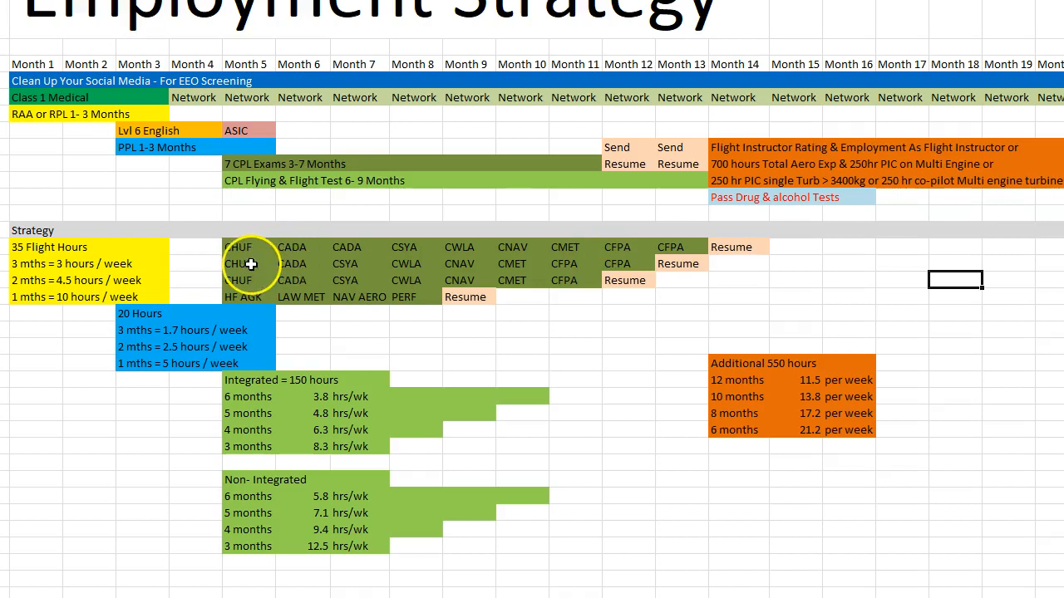
{"action": "mouse_move", "coordinate": [274, 295]}
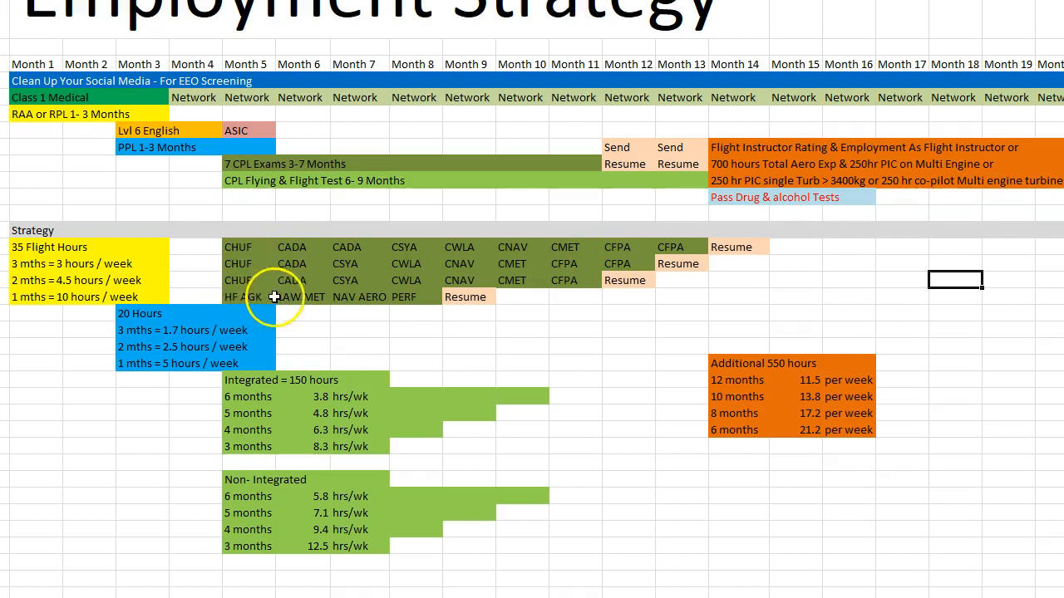
{"action": "mouse_move", "coordinate": [407, 297]}
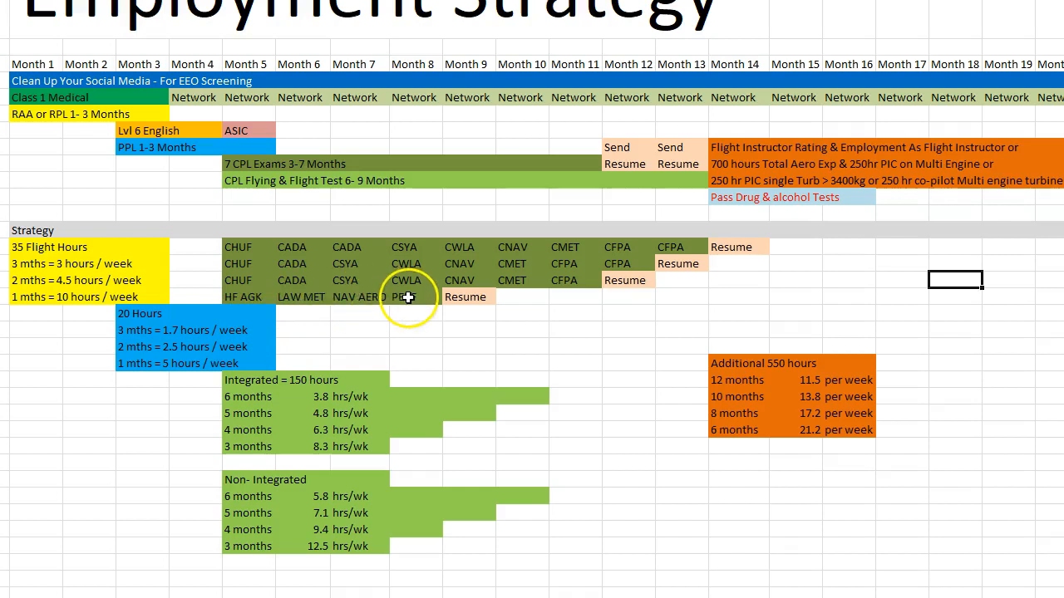
{"action": "mouse_move", "coordinate": [256, 293]}
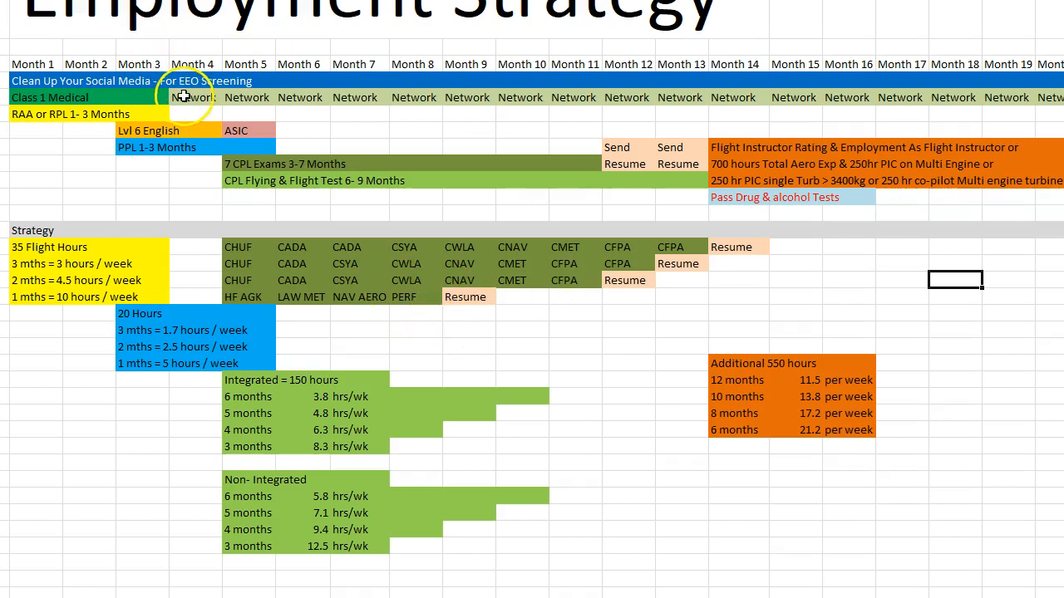
{"action": "mouse_move", "coordinate": [285, 95]}
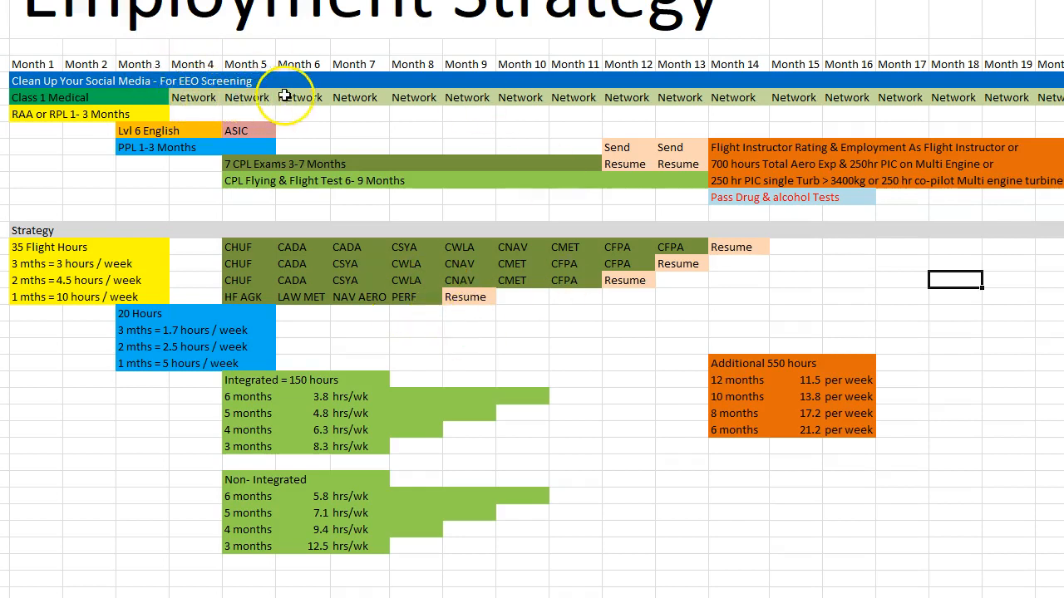
{"action": "mouse_move", "coordinate": [445, 95]}
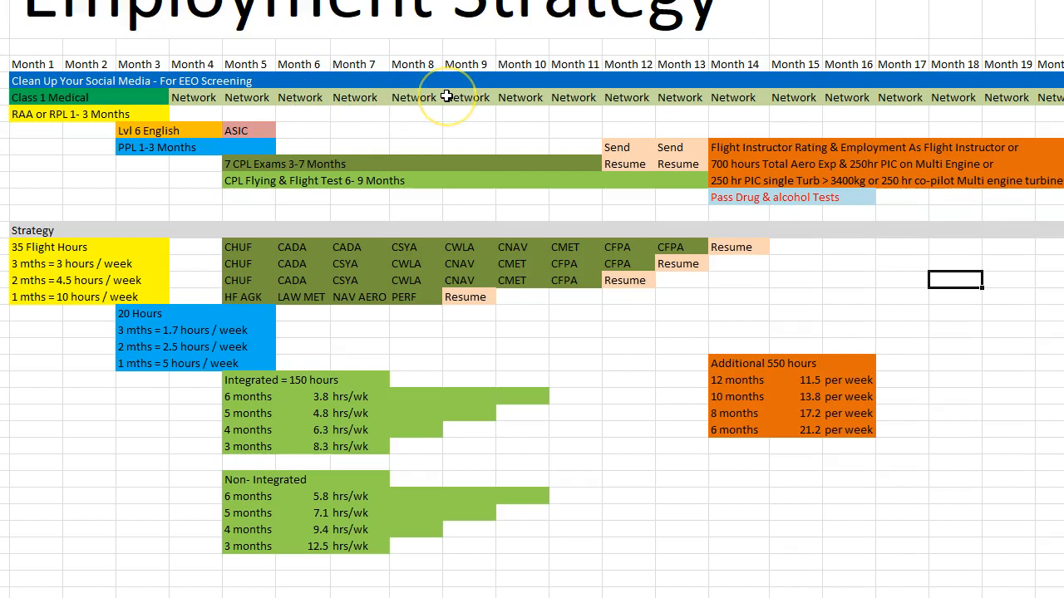
{"action": "mouse_move", "coordinate": [485, 61]}
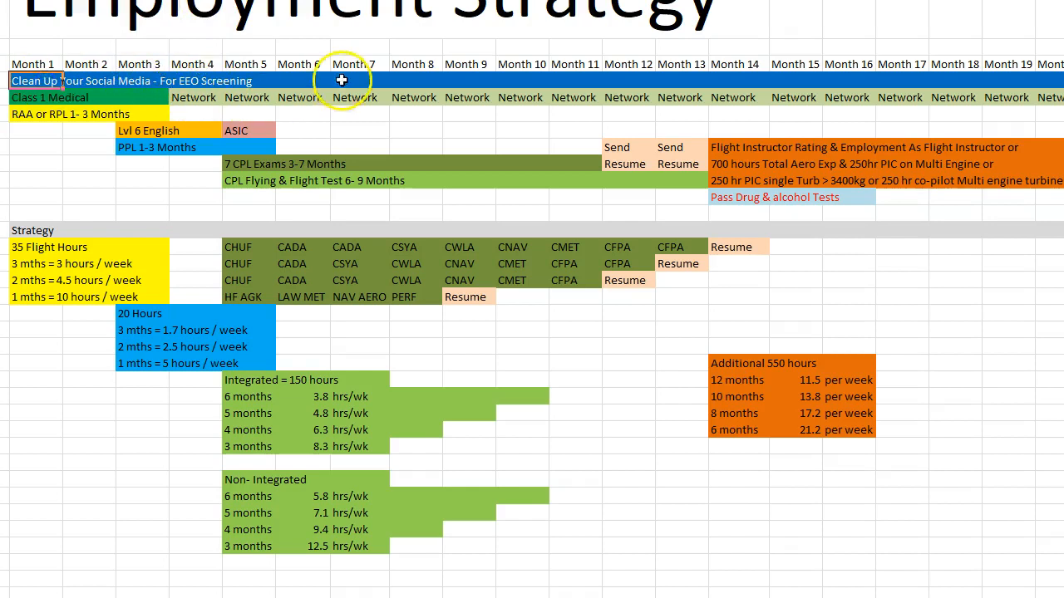
{"action": "mouse_move", "coordinate": [273, 84]}
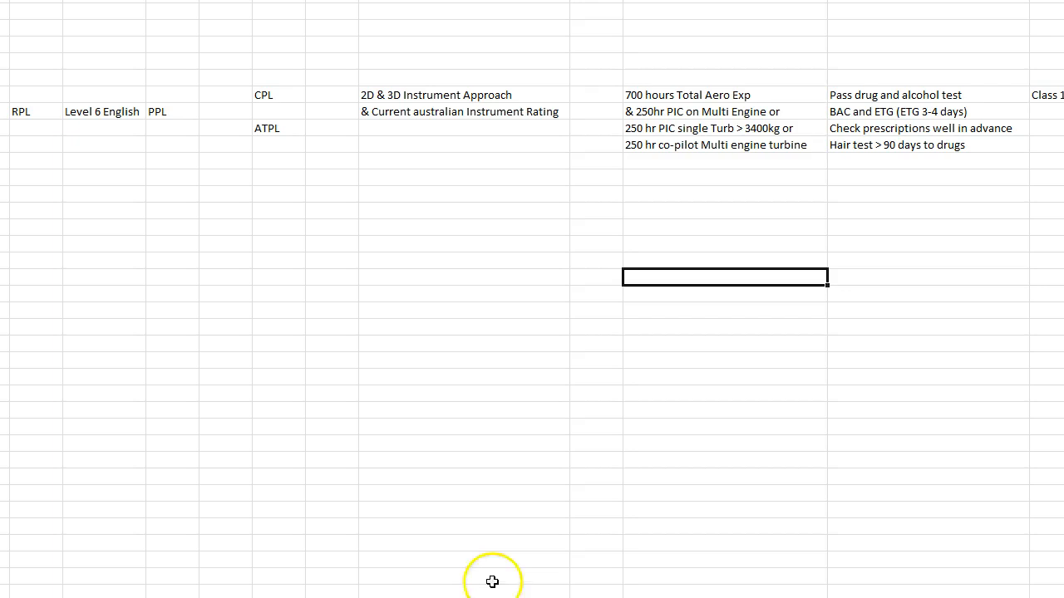
{"action": "scroll", "scroll_direction": "right", "scroll_amount": 3}
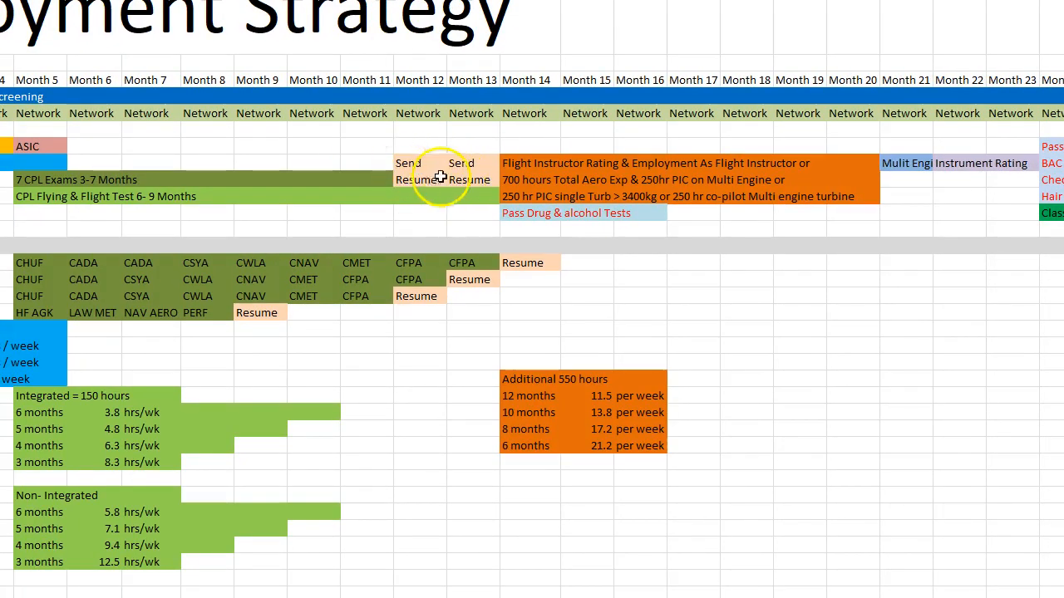
{"action": "mouse_move", "coordinate": [296, 179]}
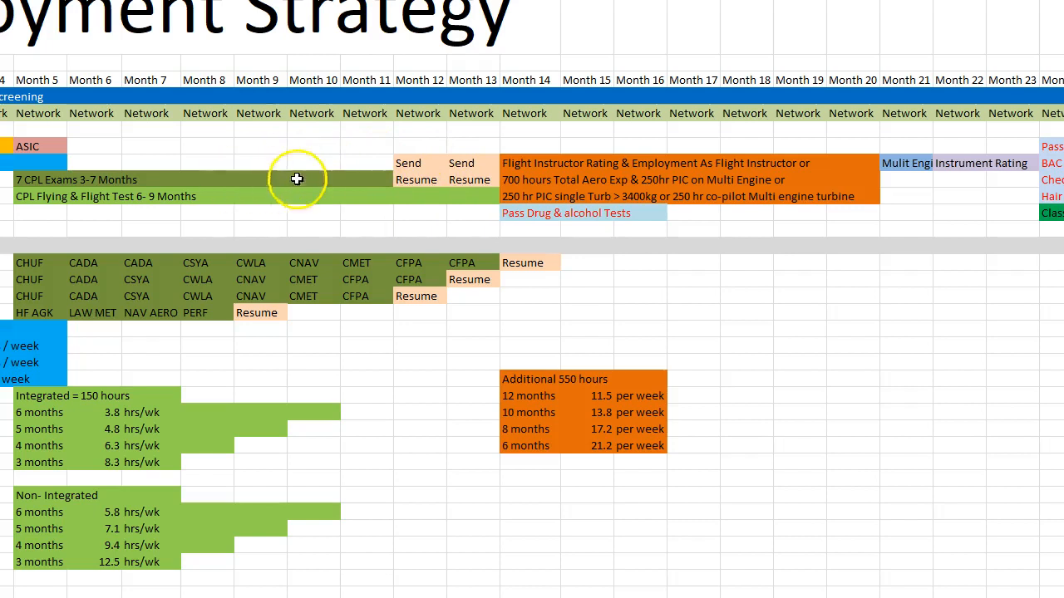
{"action": "mouse_move", "coordinate": [352, 166]}
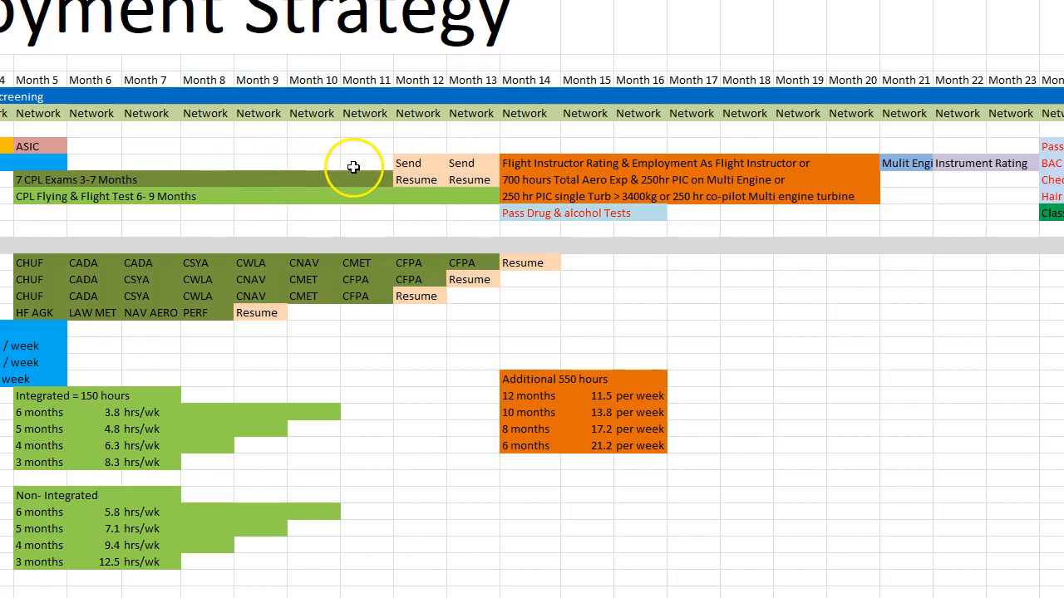
{"action": "mouse_move", "coordinate": [326, 160]}
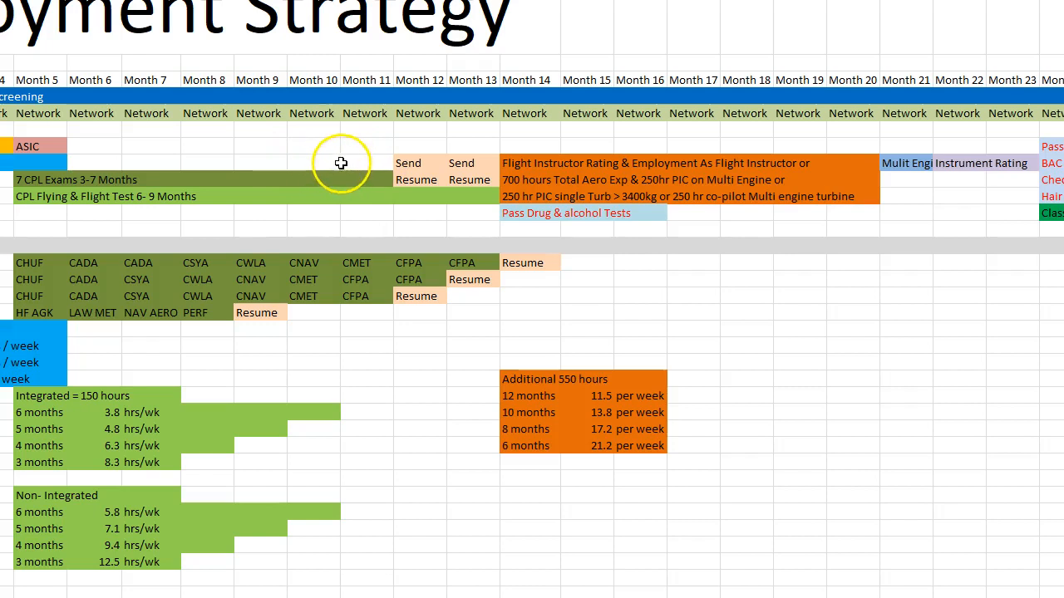
{"action": "mouse_move", "coordinate": [442, 204]}
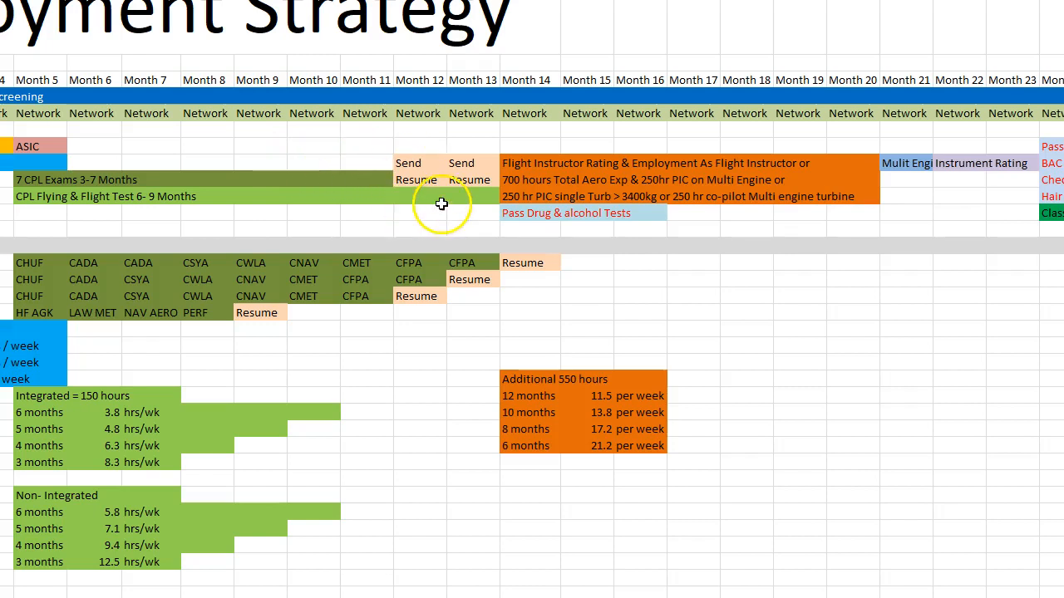
{"action": "mouse_move", "coordinate": [478, 201]}
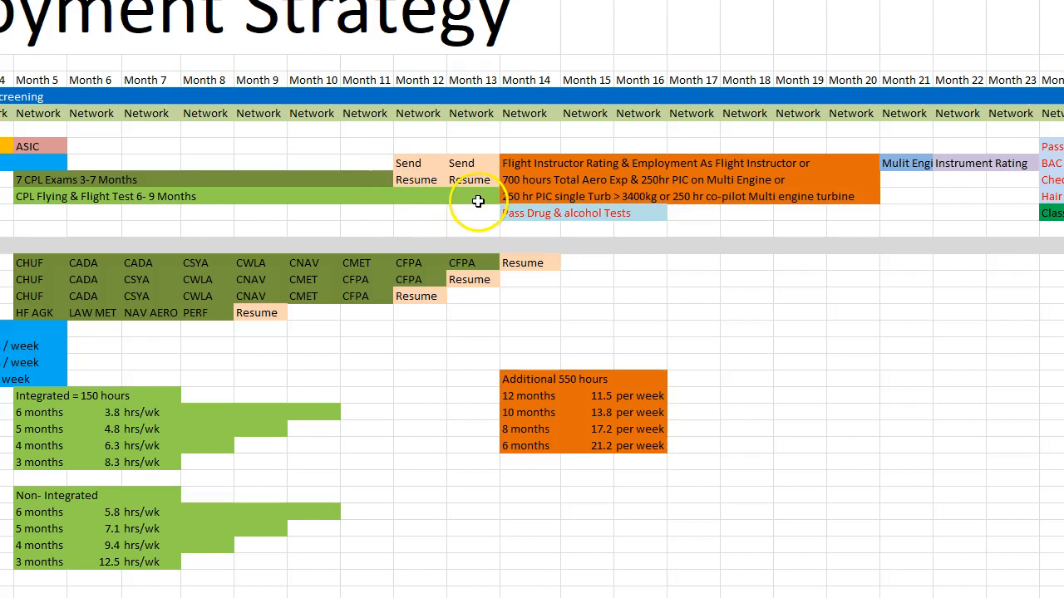
{"action": "mouse_move", "coordinate": [479, 196]}
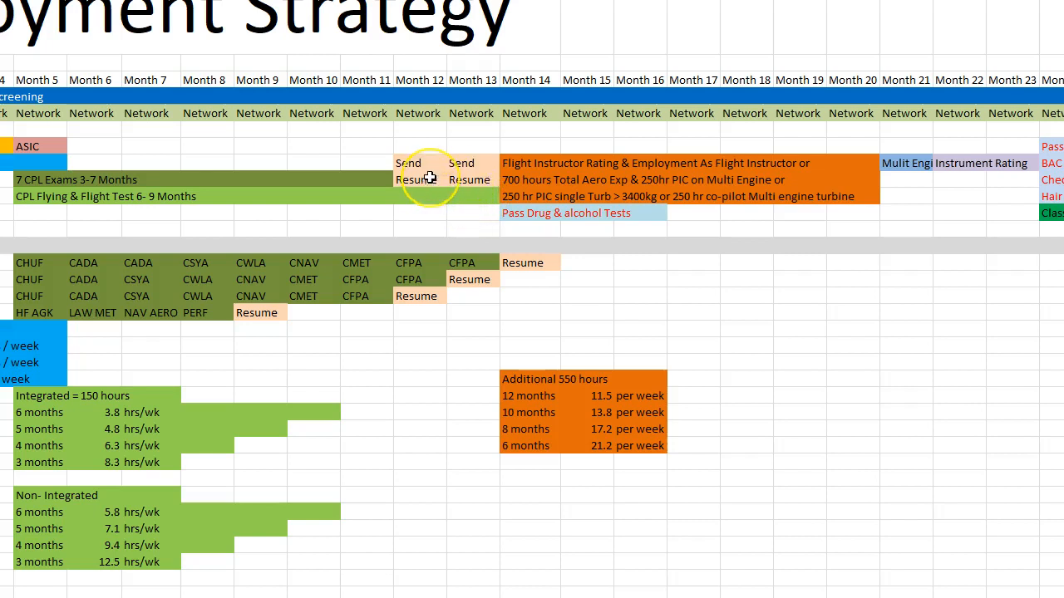
{"action": "mouse_move", "coordinate": [386, 213]}
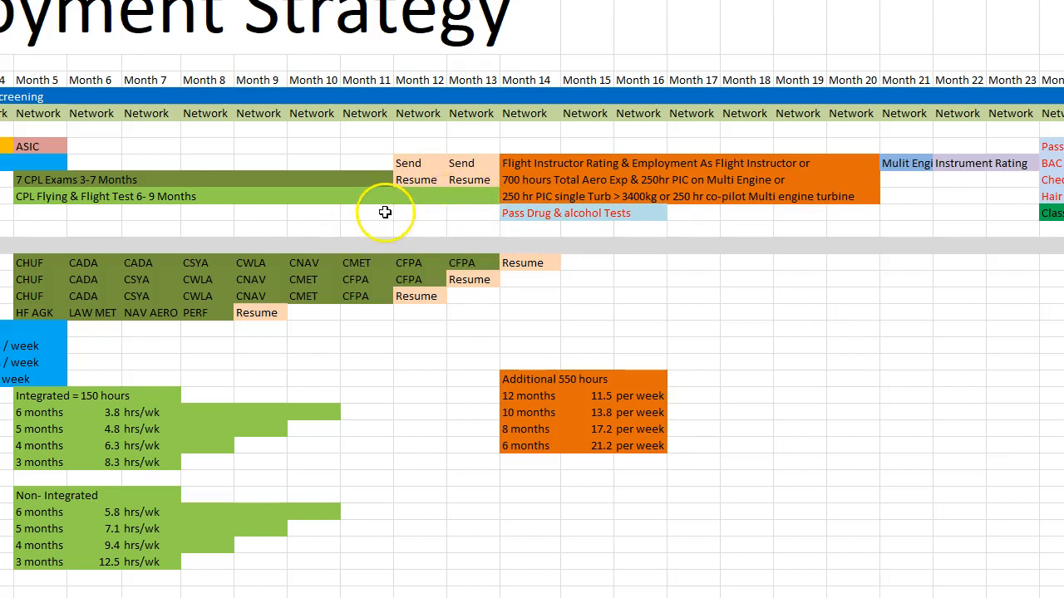
{"action": "mouse_move", "coordinate": [392, 208]}
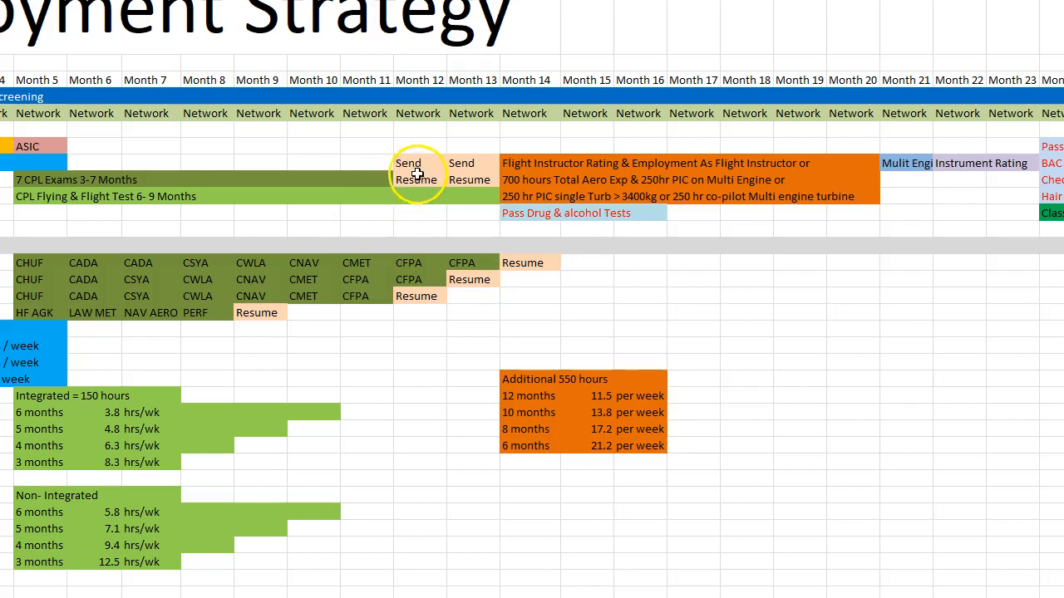
{"action": "mouse_move", "coordinate": [391, 162]}
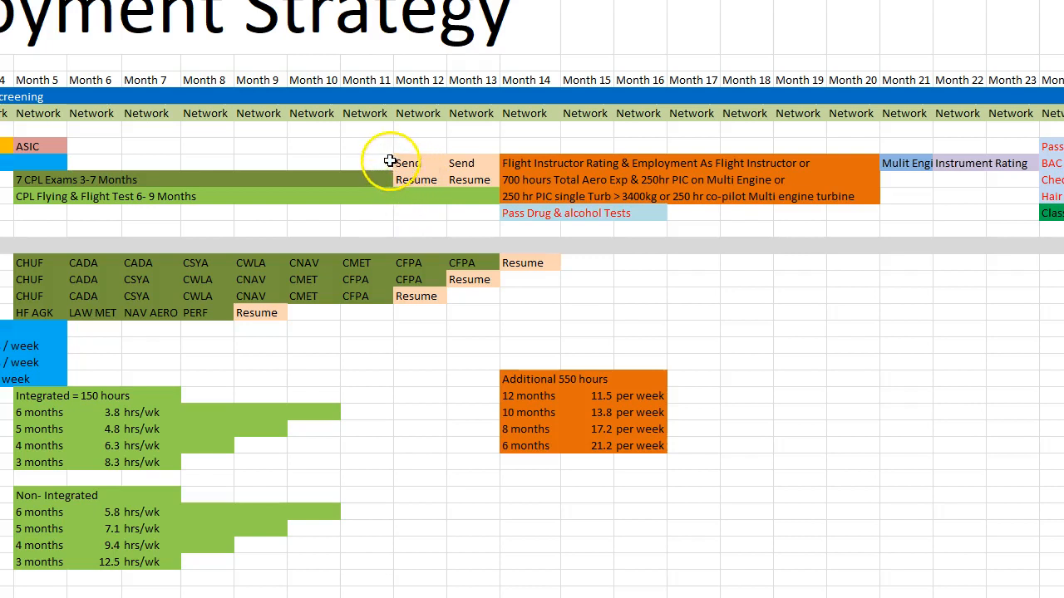
{"action": "mouse_move", "coordinate": [411, 171]}
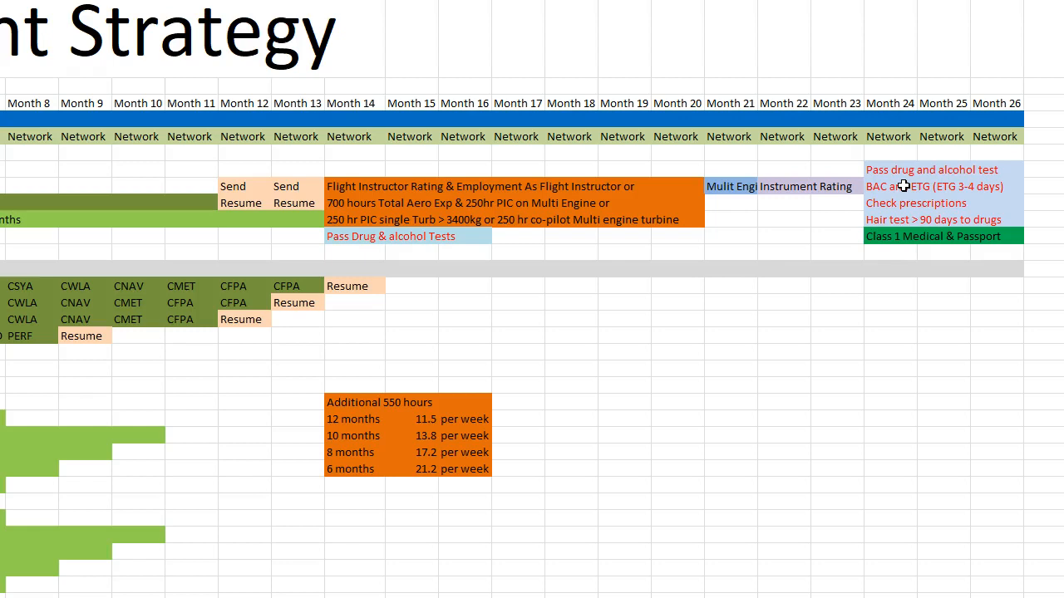
{"action": "left_click", "coordinate": [924, 169]}
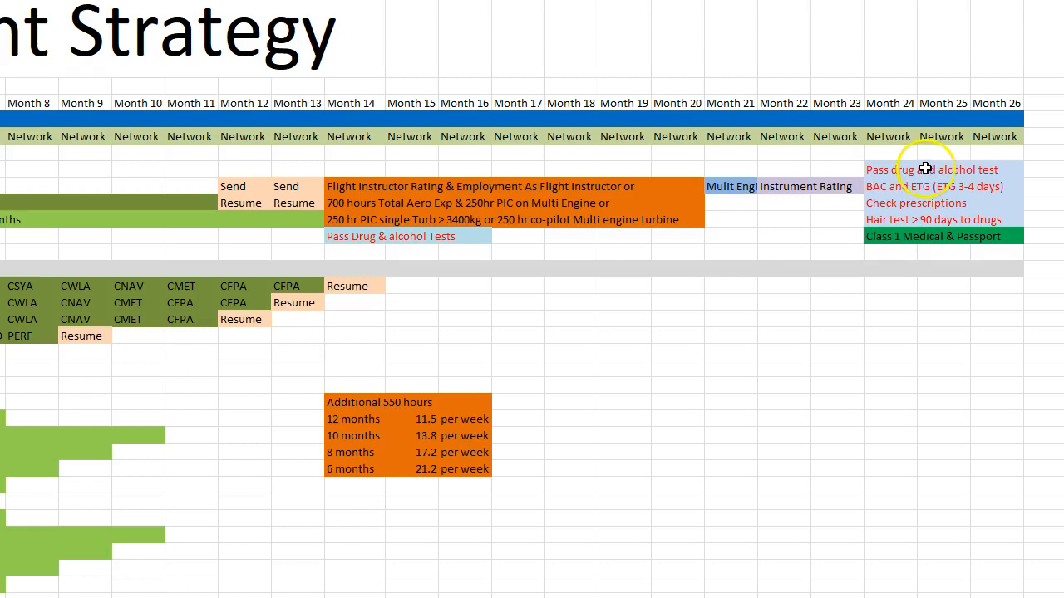
{"action": "mouse_move", "coordinate": [961, 192]}
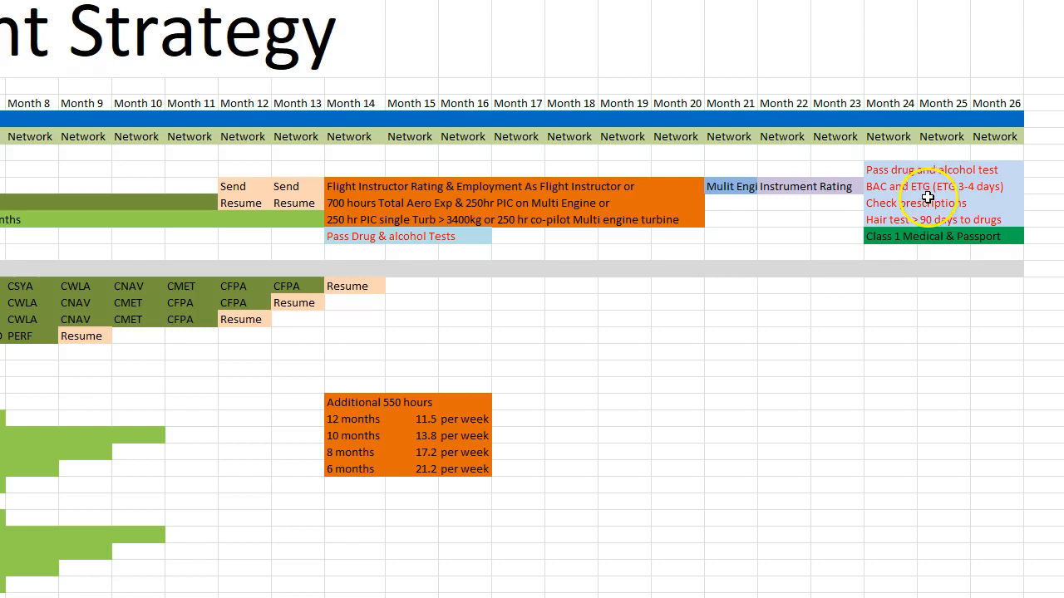
{"action": "mouse_move", "coordinate": [897, 219]}
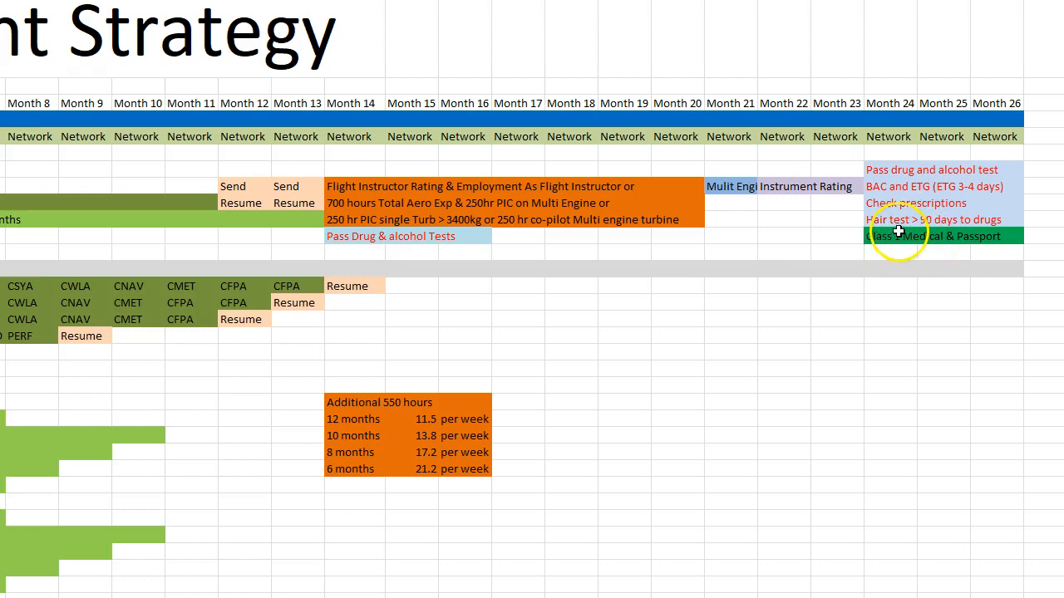
{"action": "mouse_move", "coordinate": [768, 229]}
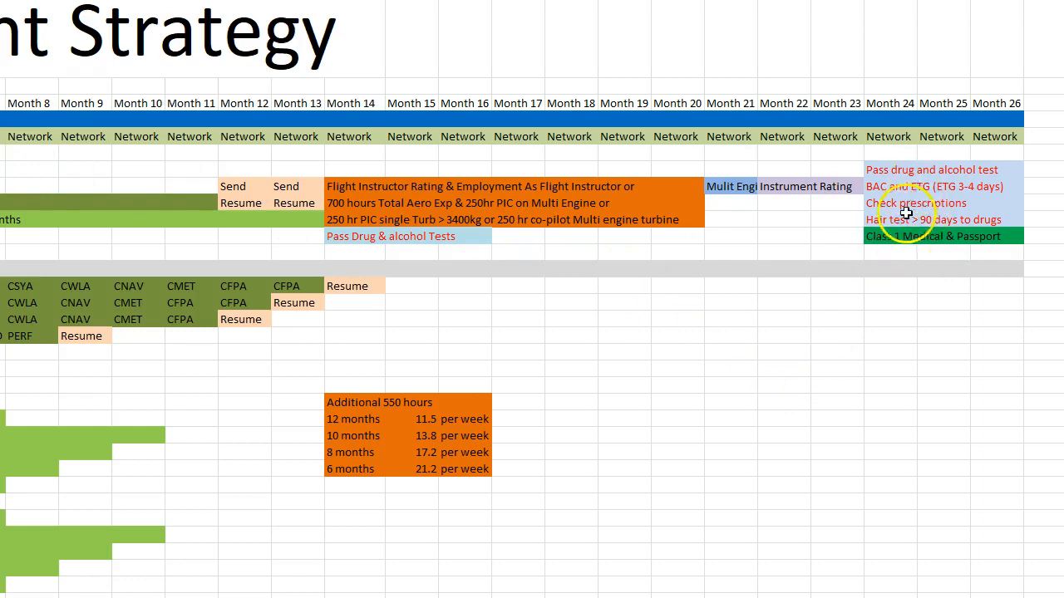
{"action": "mouse_move", "coordinate": [748, 208]}
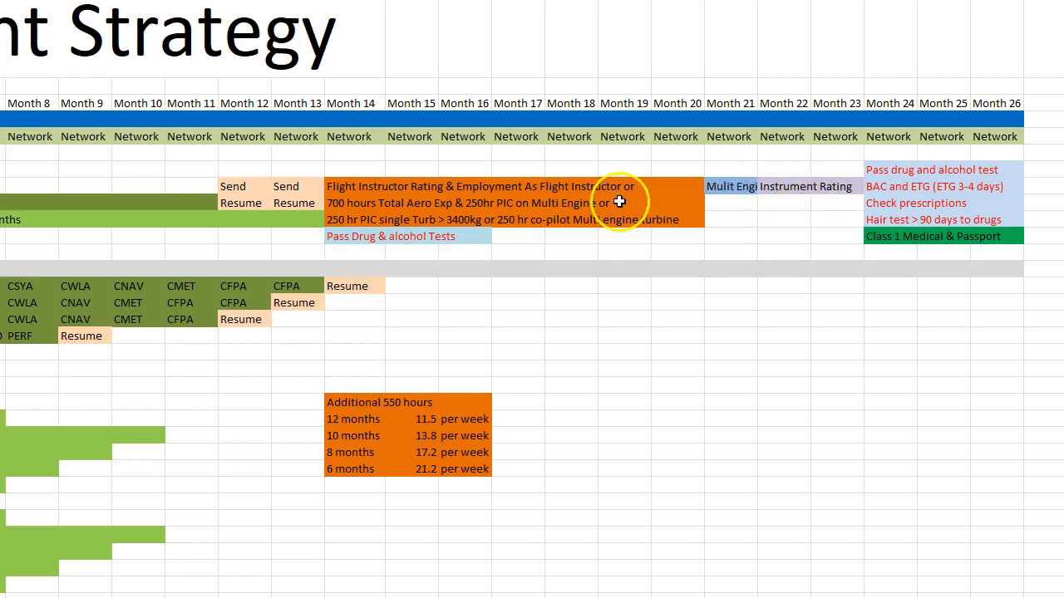
{"action": "mouse_move", "coordinate": [435, 157]}
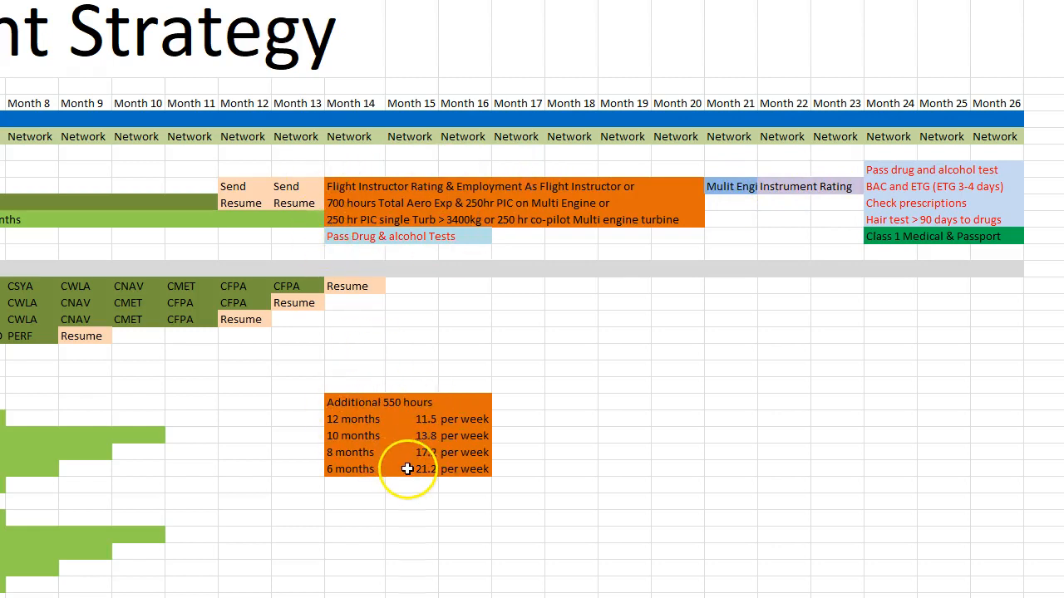
{"action": "mouse_move", "coordinate": [353, 432]}
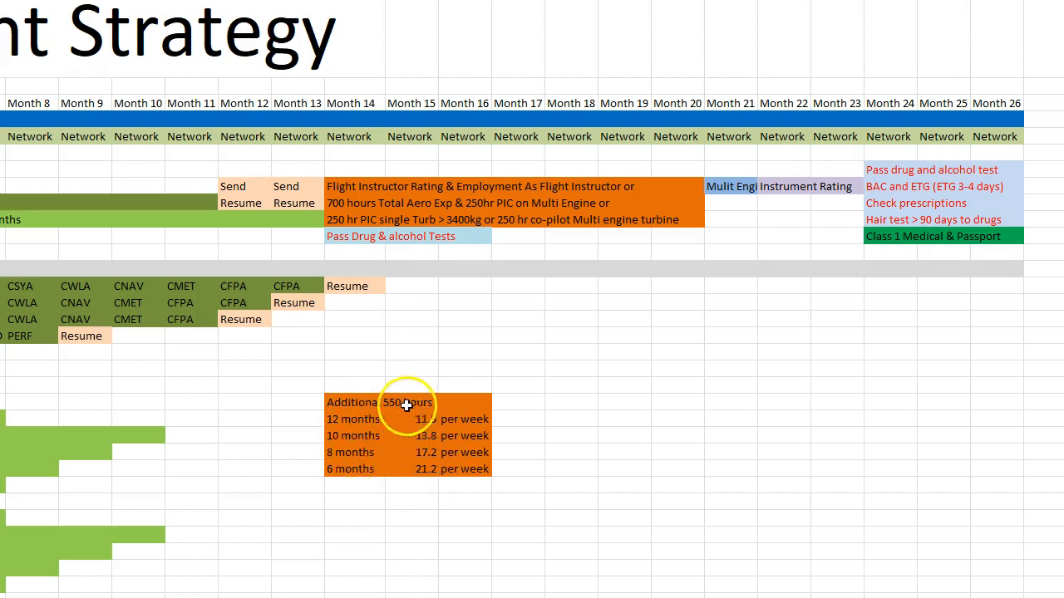
{"action": "mouse_move", "coordinate": [373, 396]}
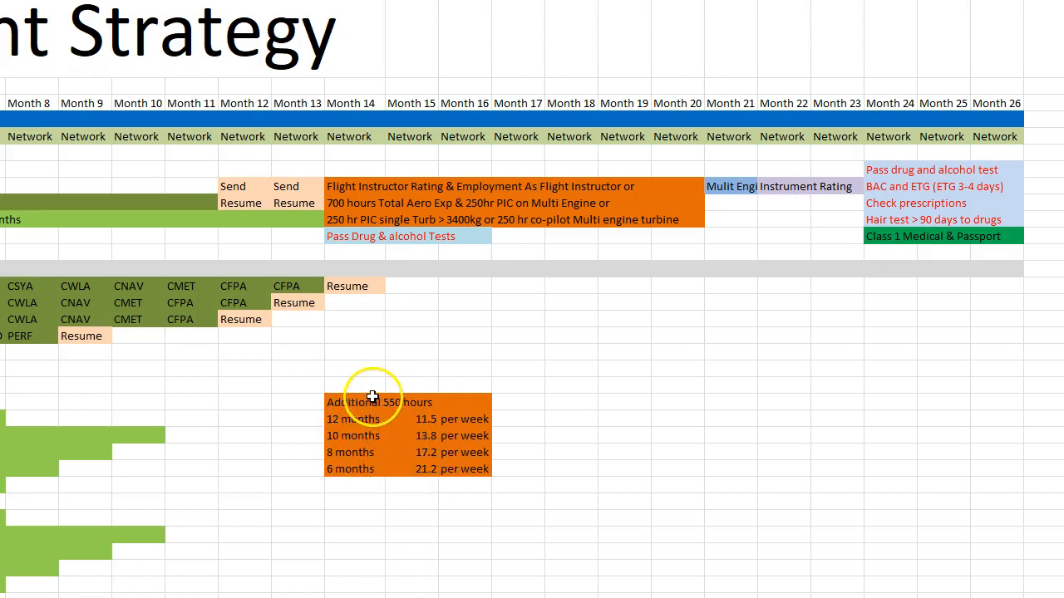
{"action": "mouse_move", "coordinate": [365, 404]}
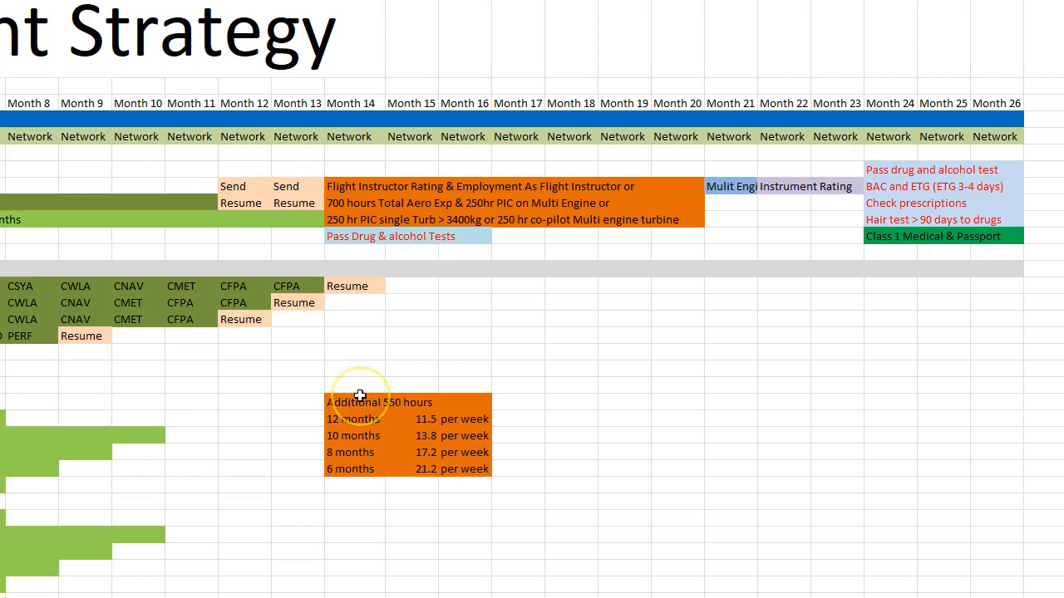
{"action": "mouse_move", "coordinate": [473, 369]}
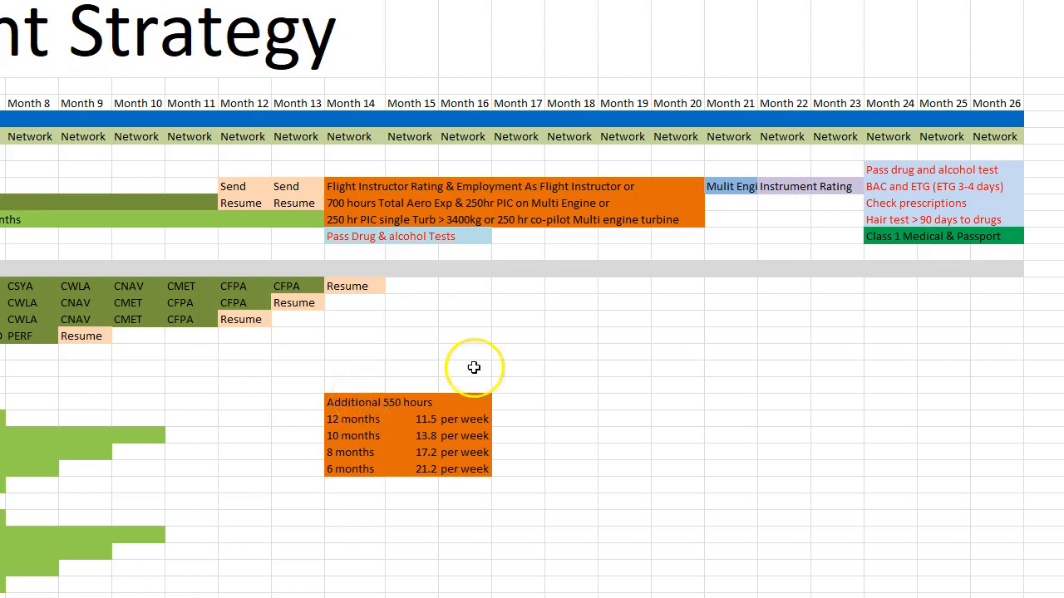
{"action": "mouse_move", "coordinate": [355, 424]}
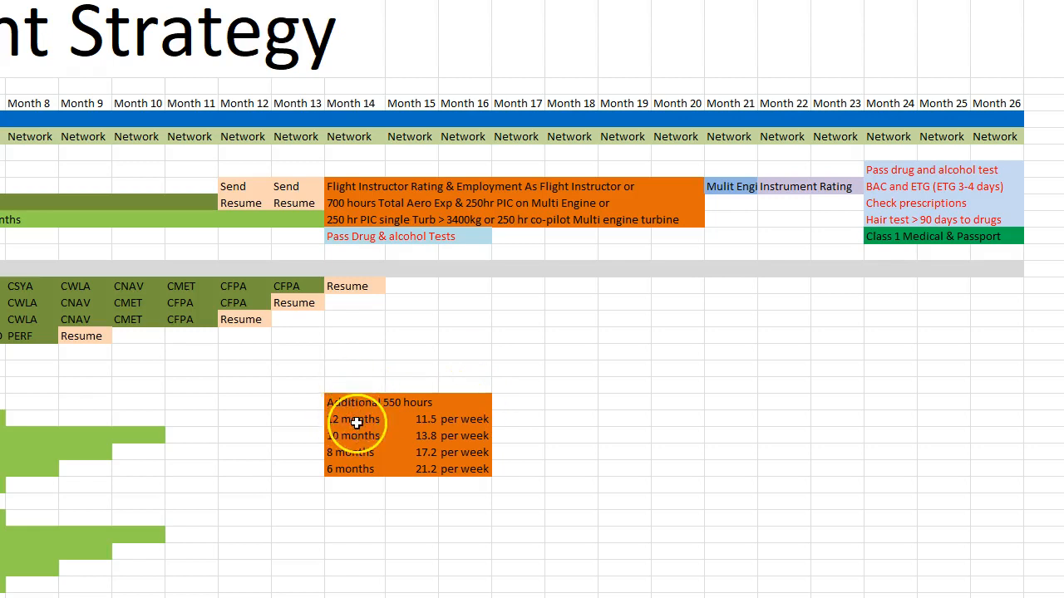
{"action": "mouse_move", "coordinate": [359, 389]}
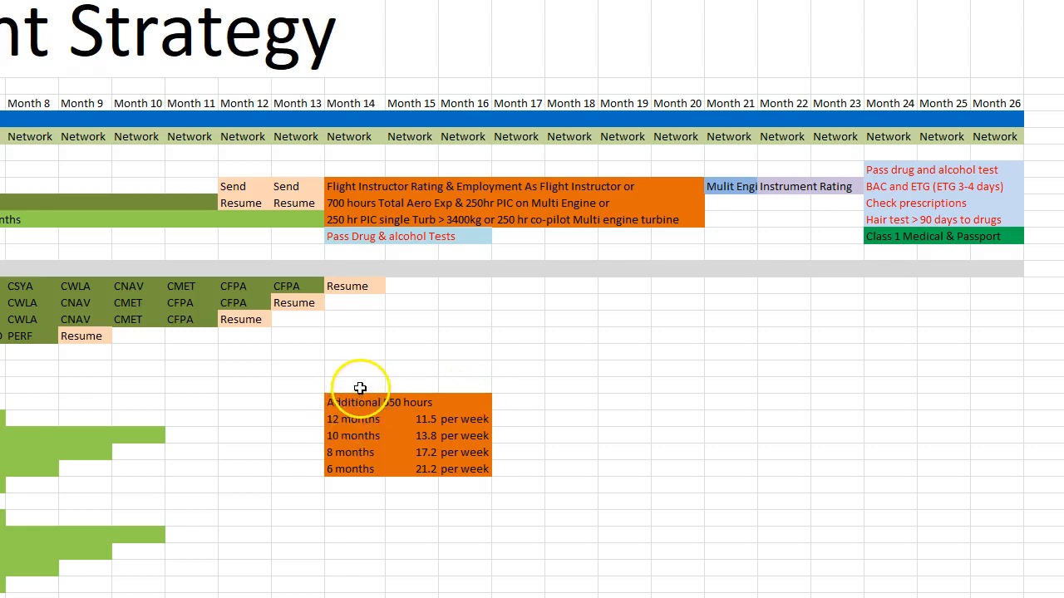
{"action": "mouse_move", "coordinate": [351, 395]}
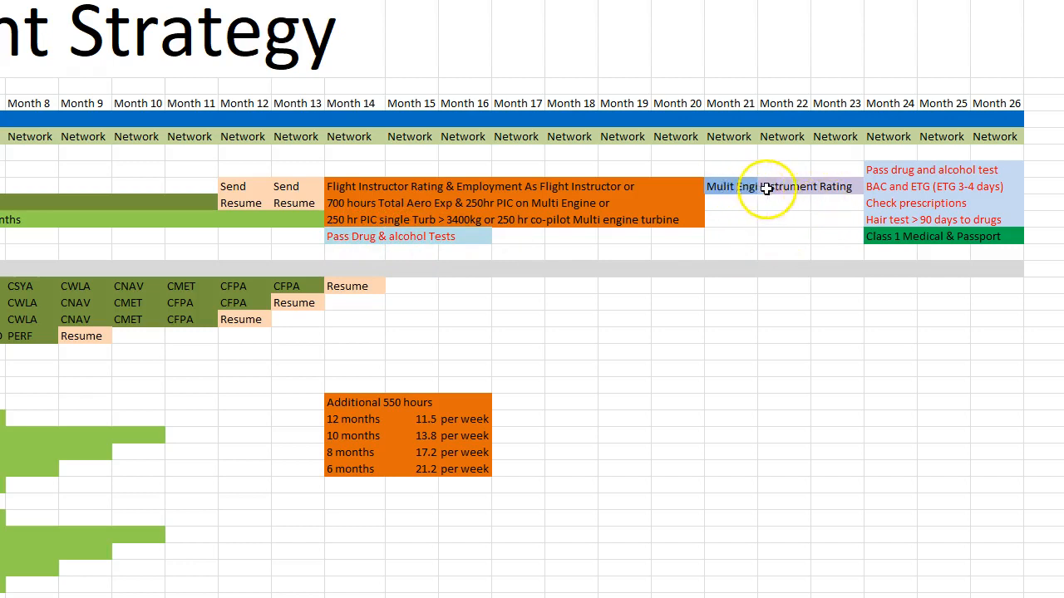
{"action": "mouse_move", "coordinate": [342, 185]}
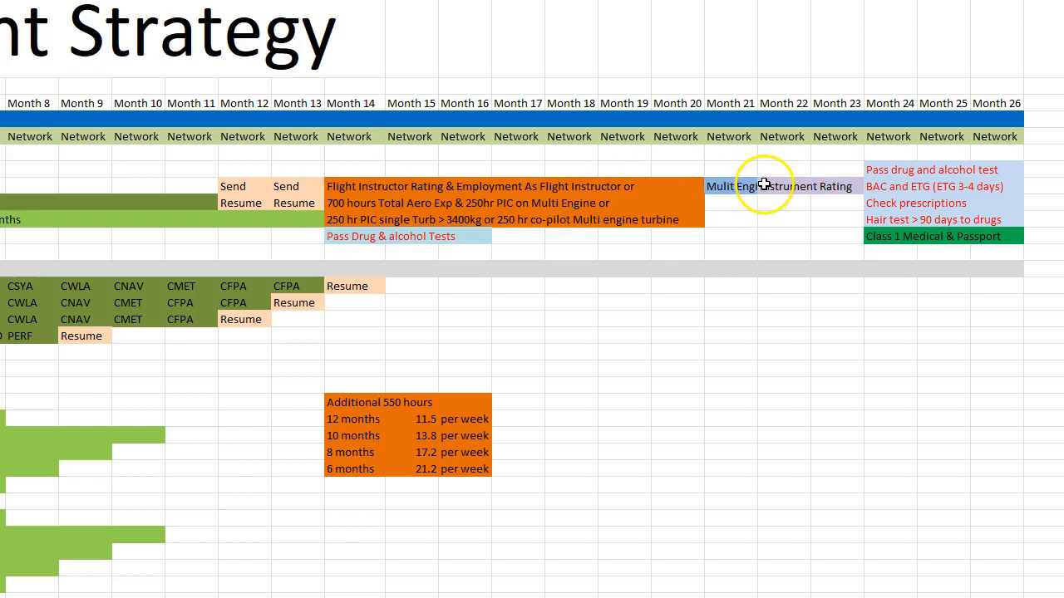
{"action": "mouse_move", "coordinate": [733, 198]}
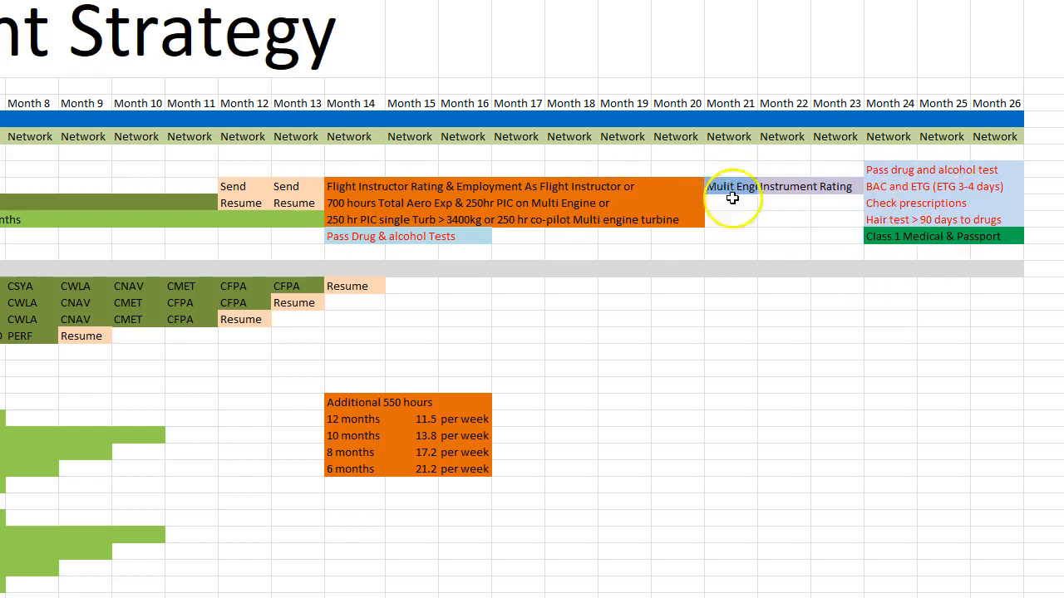
{"action": "mouse_move", "coordinate": [746, 197]}
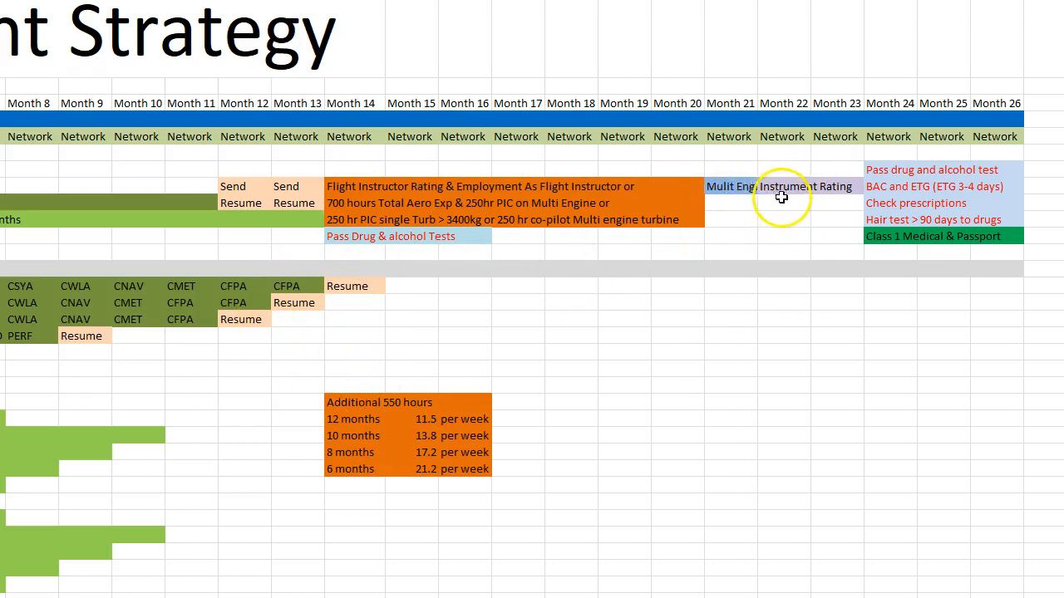
{"action": "mouse_move", "coordinate": [344, 406]}
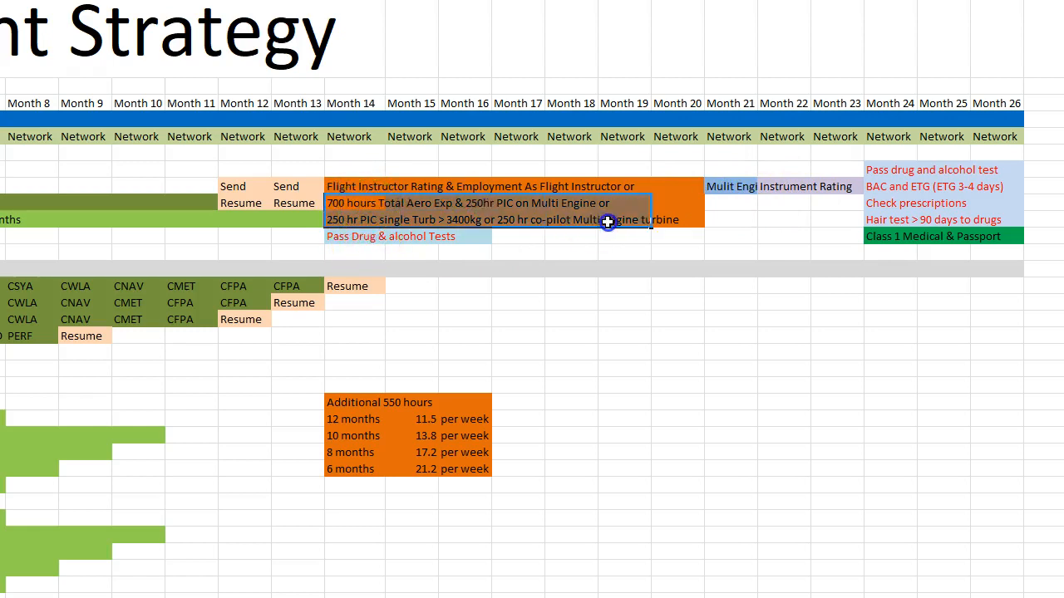
{"action": "left_click", "coordinate": [624, 286]}
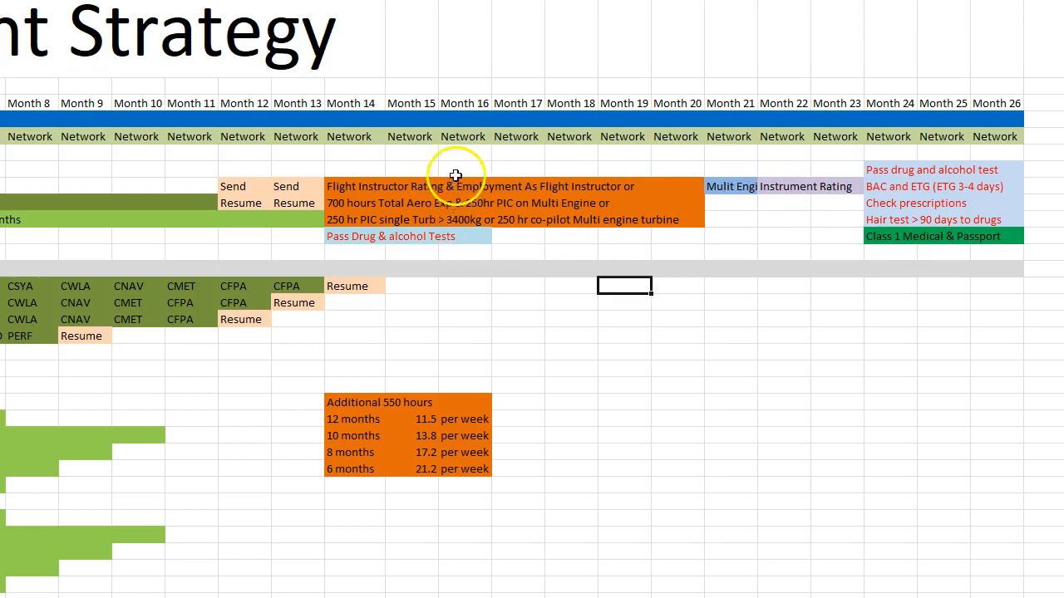
{"action": "mouse_move", "coordinate": [499, 176]}
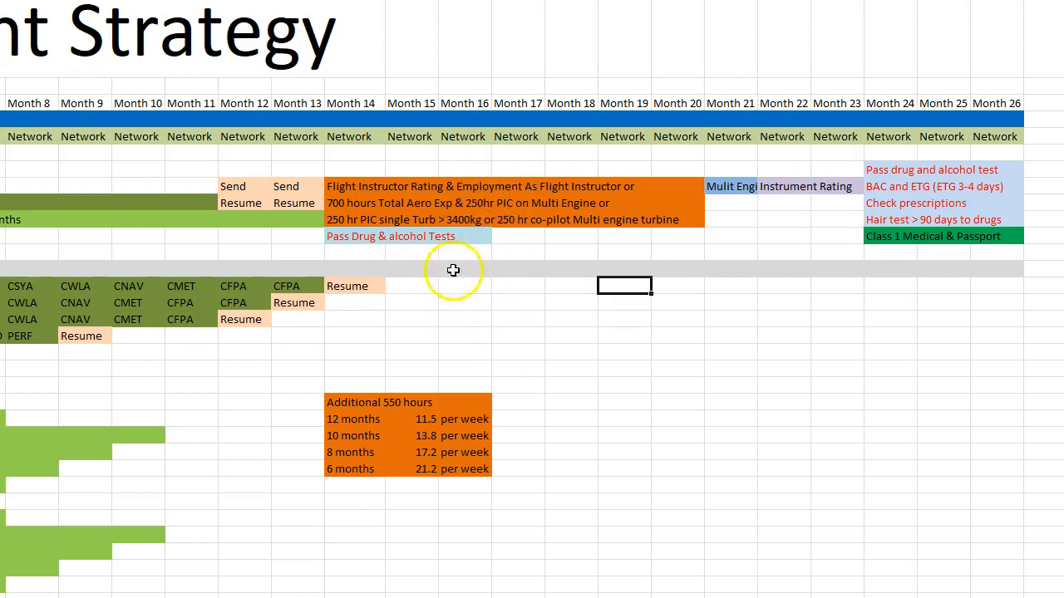
{"action": "mouse_move", "coordinate": [363, 412]}
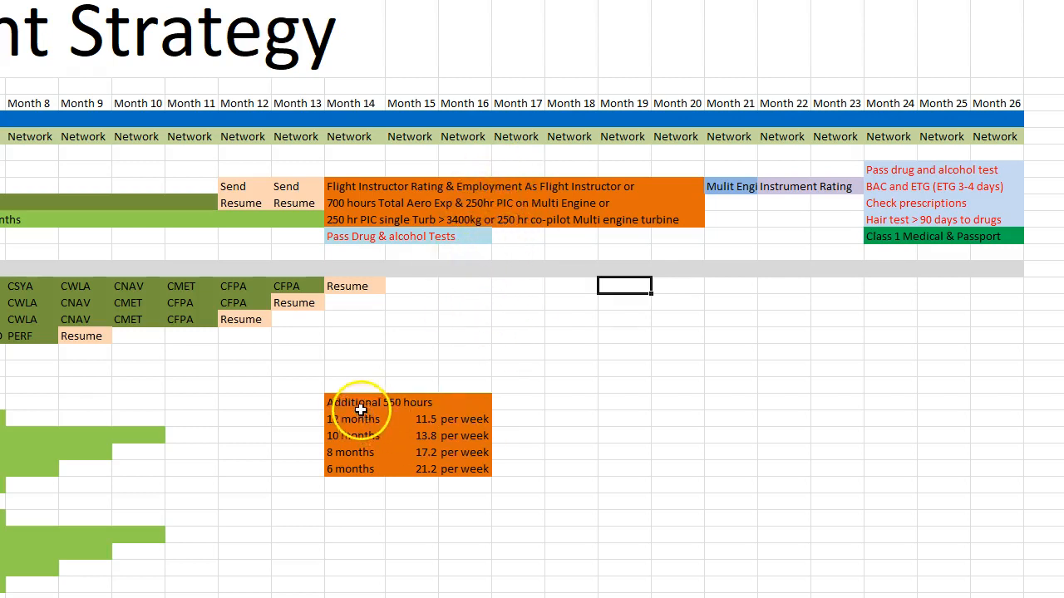
{"action": "left_click", "coordinate": [409, 402]}
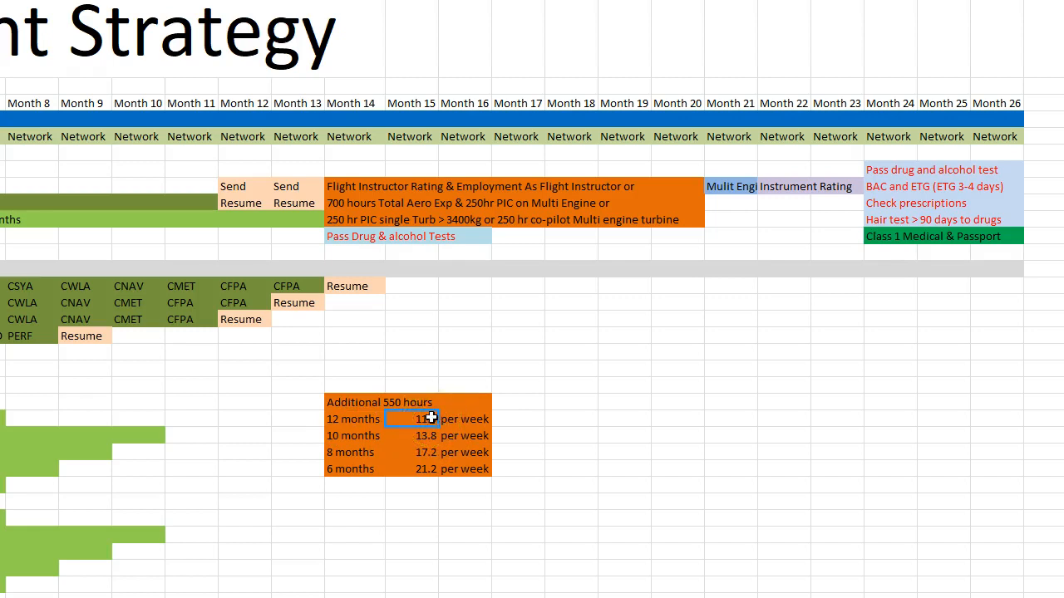
{"action": "left_click", "coordinate": [412, 435]}
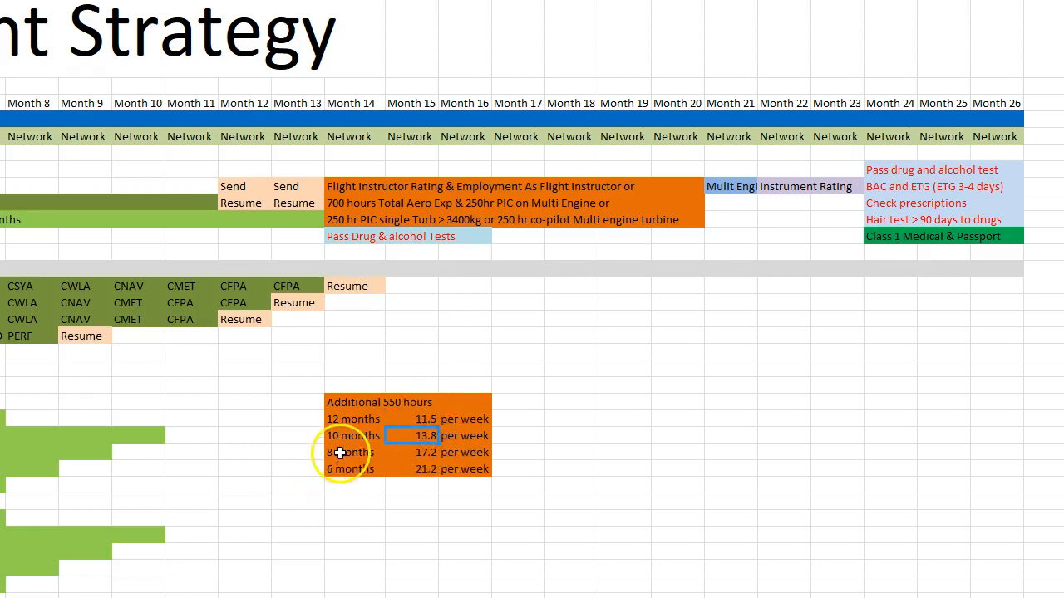
{"action": "left_click", "coordinate": [349, 452]}
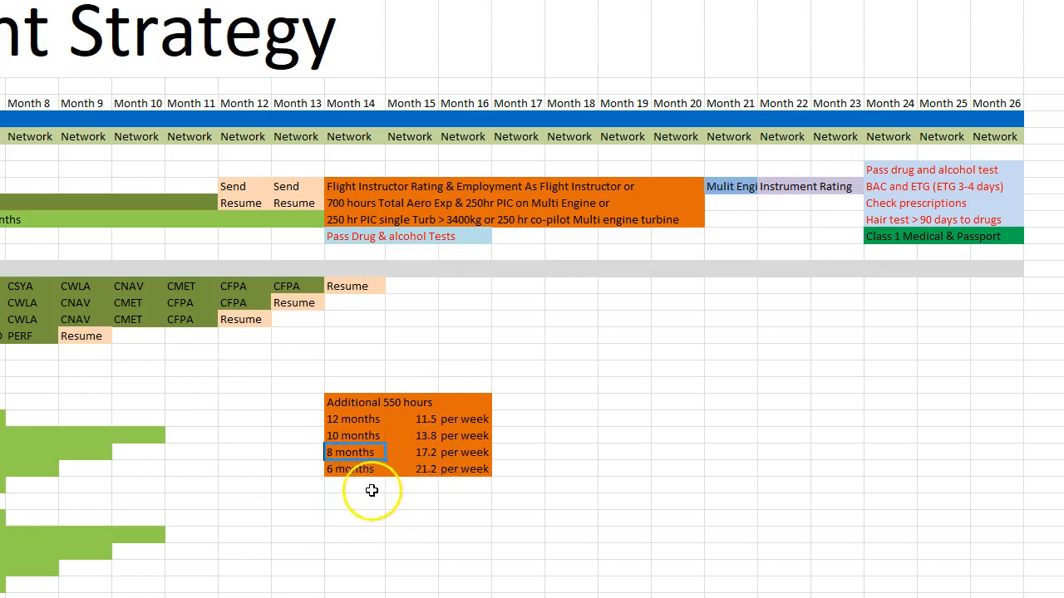
{"action": "left_click", "coordinate": [425, 469]}
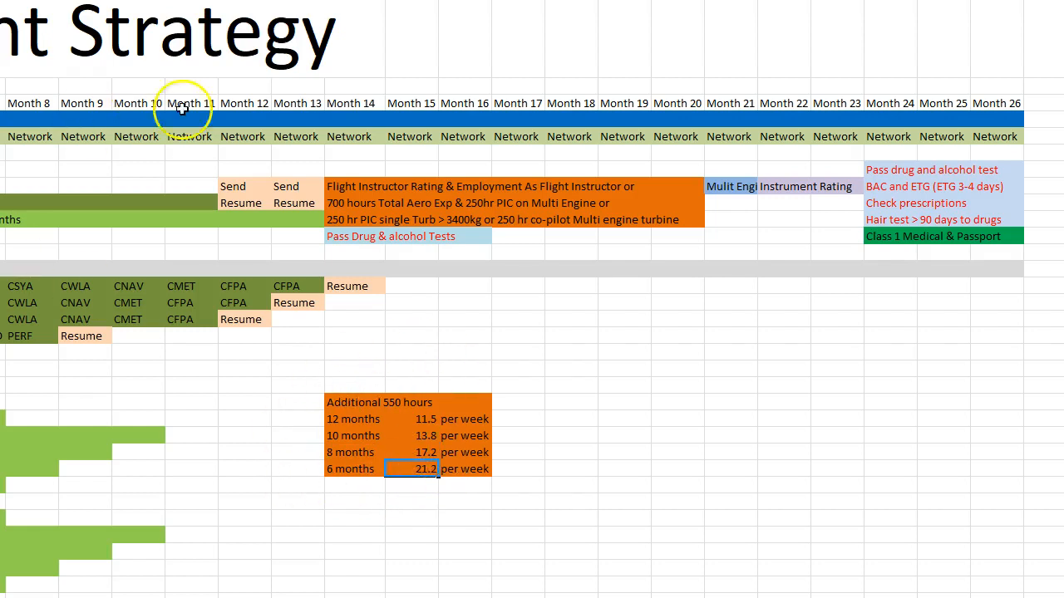
{"action": "mouse_move", "coordinate": [848, 113]}
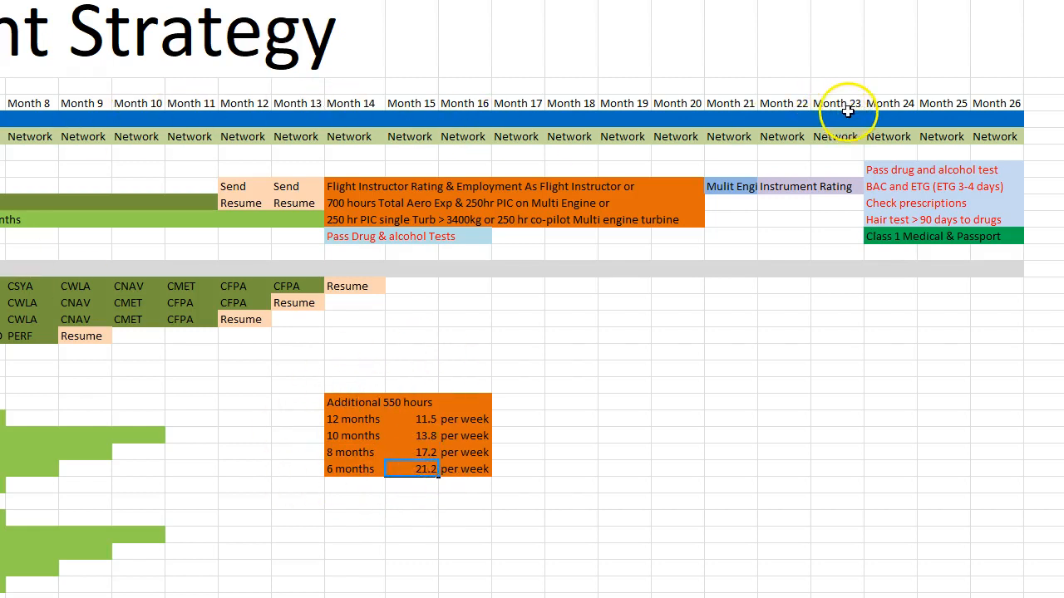
{"action": "mouse_move", "coordinate": [884, 113]}
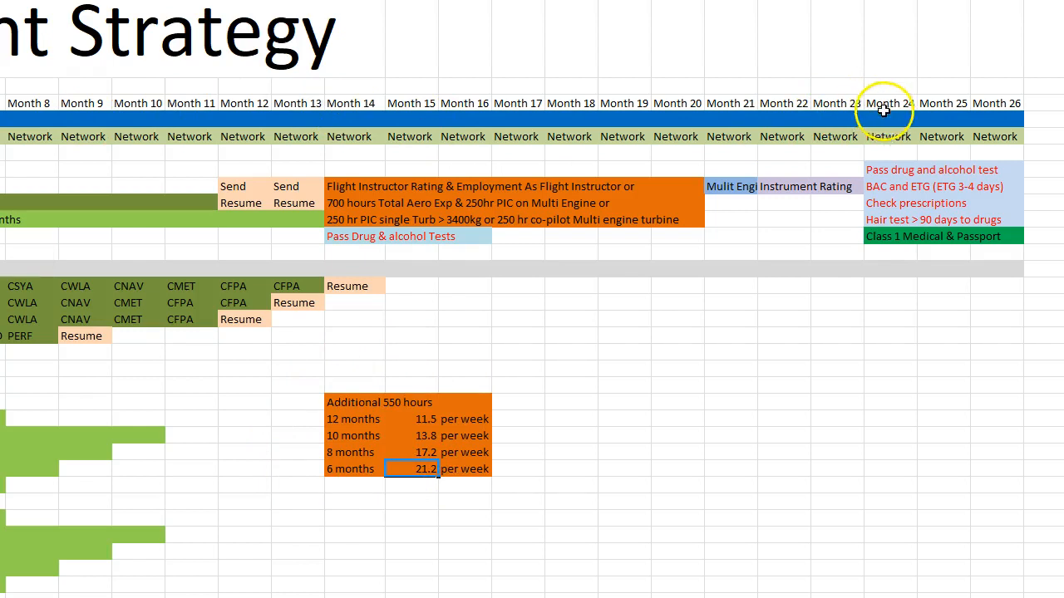
{"action": "mouse_move", "coordinate": [879, 130]}
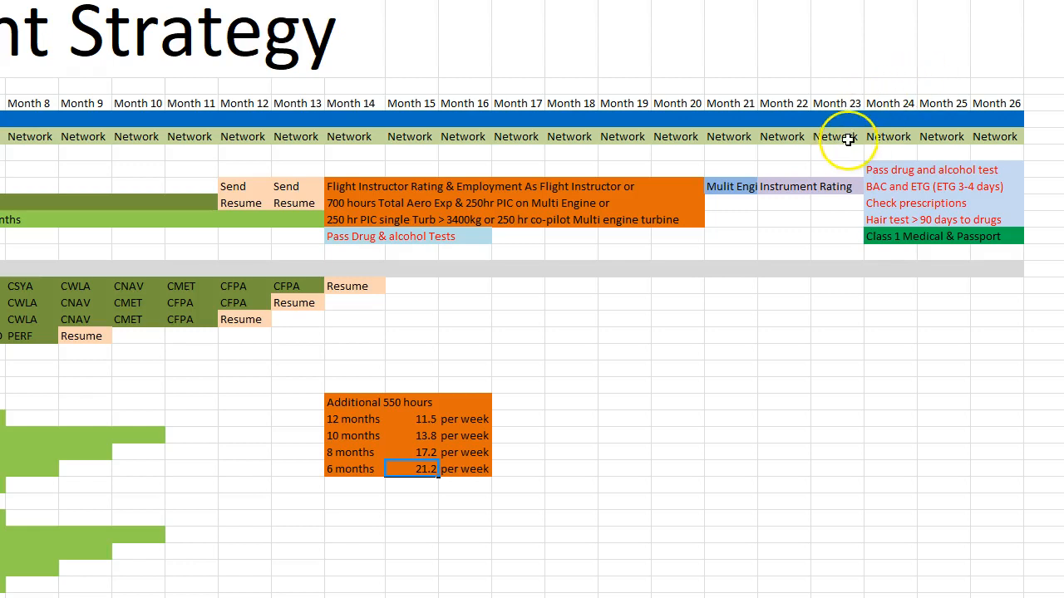
{"action": "mouse_move", "coordinate": [839, 138]}
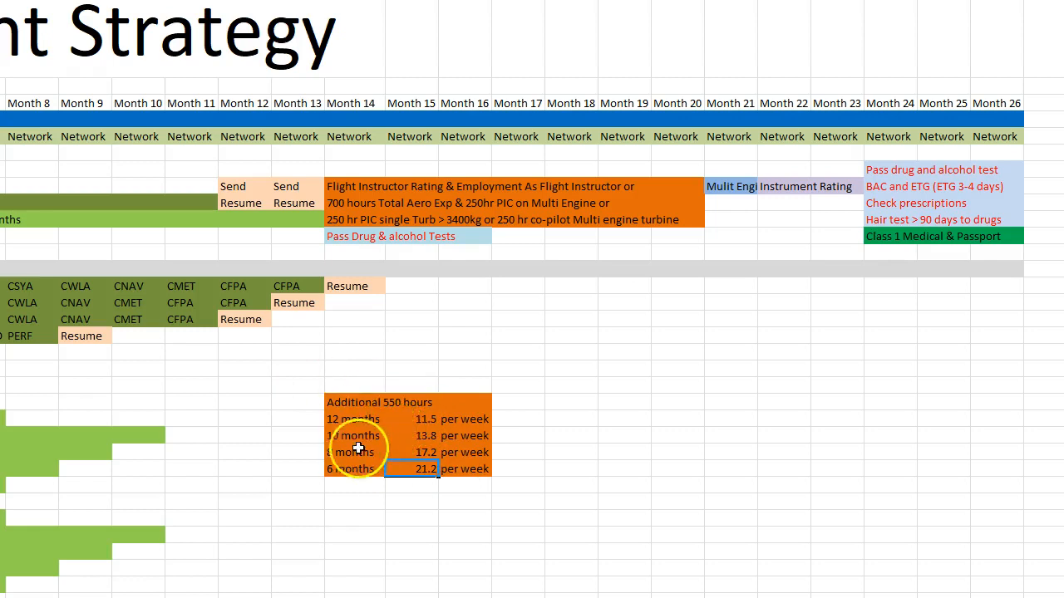
{"action": "mouse_move", "coordinate": [373, 429]}
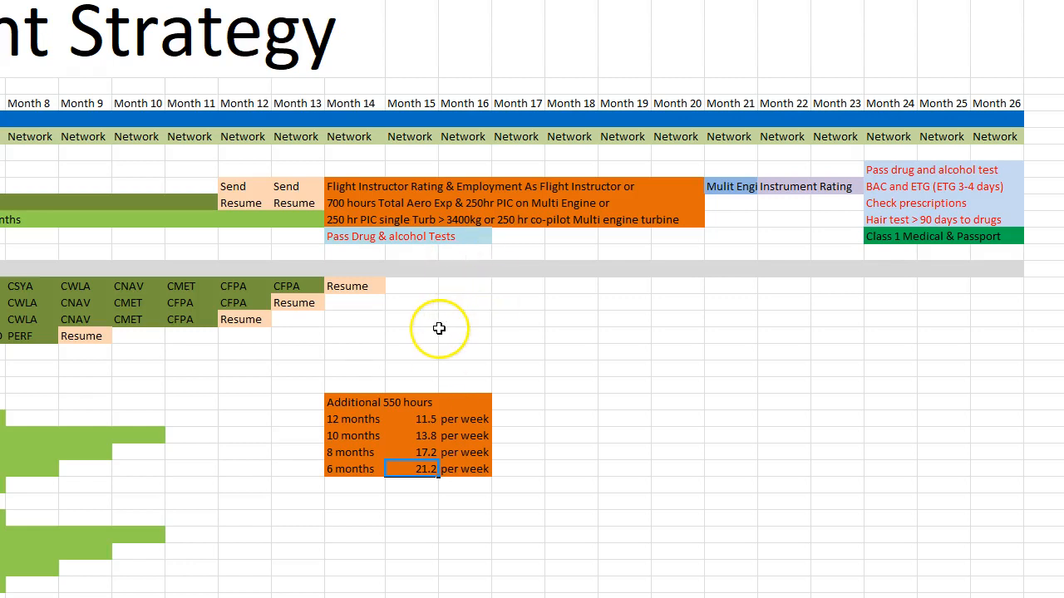
{"action": "mouse_move", "coordinate": [758, 434]}
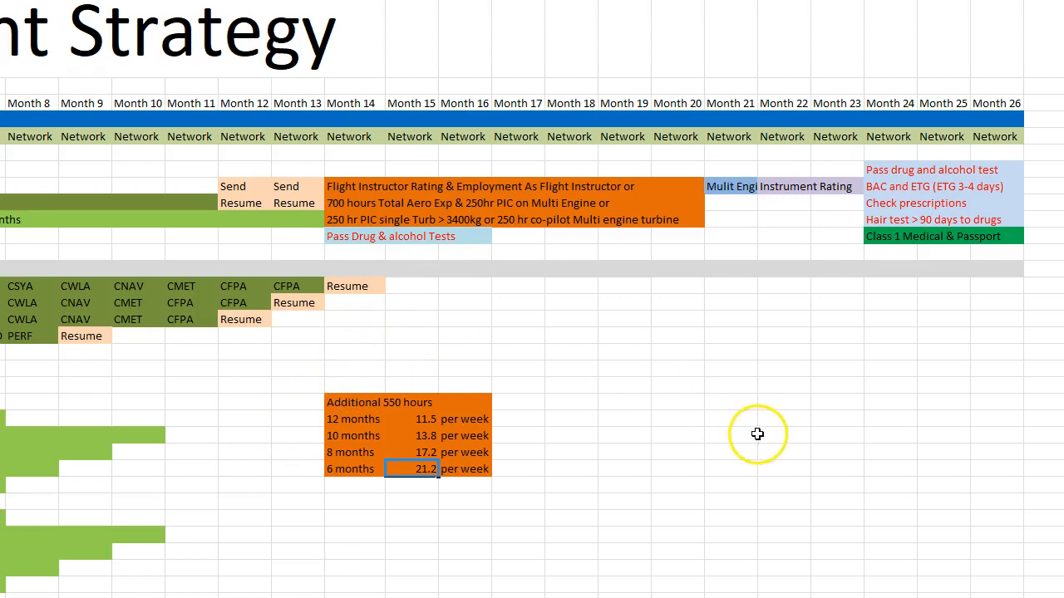
{"action": "mouse_move", "coordinate": [1038, 119]}
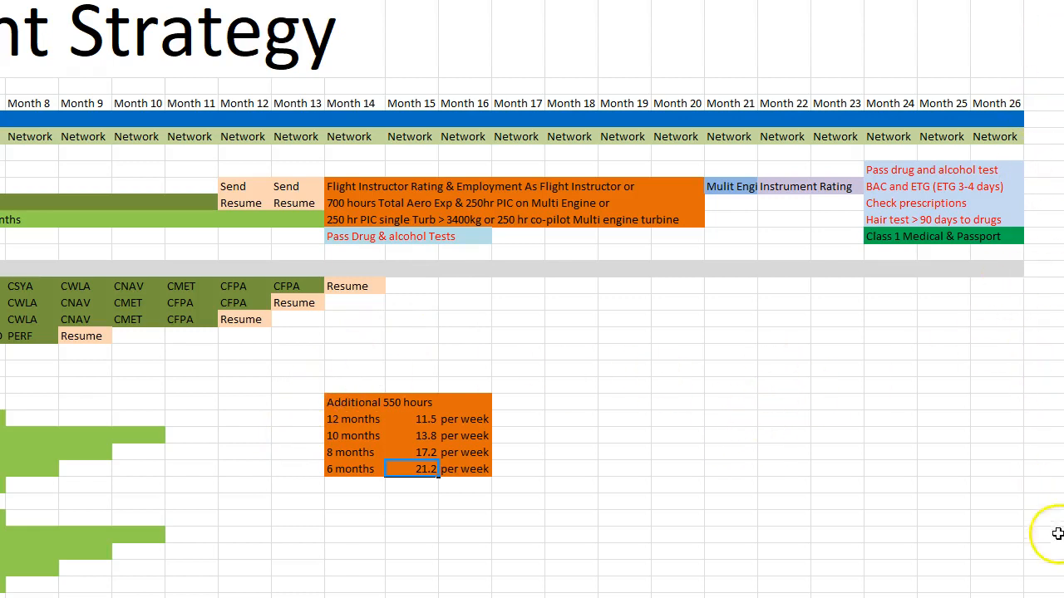
{"action": "mouse_move", "coordinate": [1000, 542]}
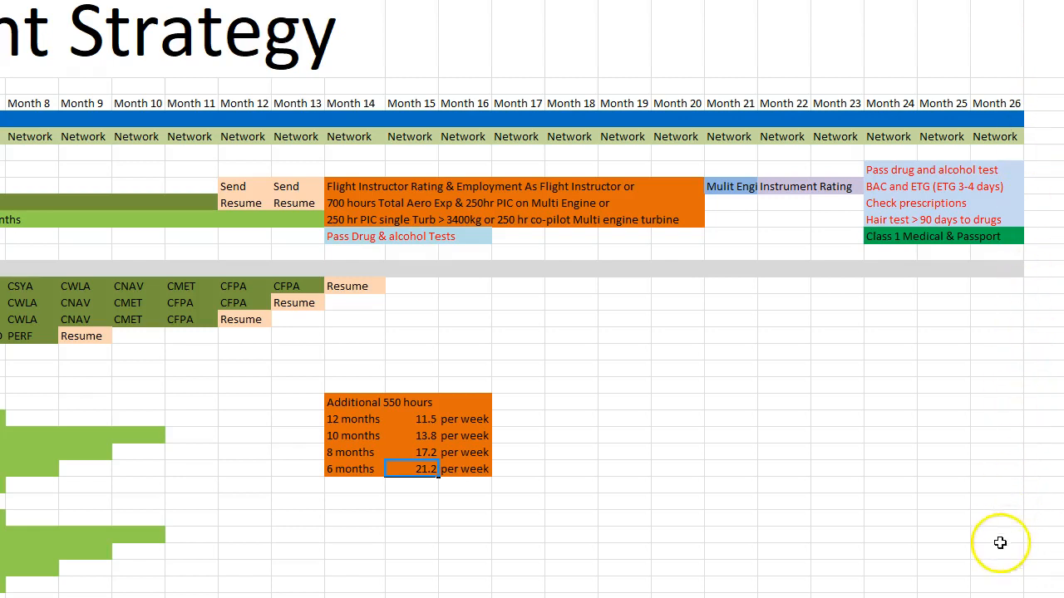
{"action": "mouse_move", "coordinate": [346, 445]}
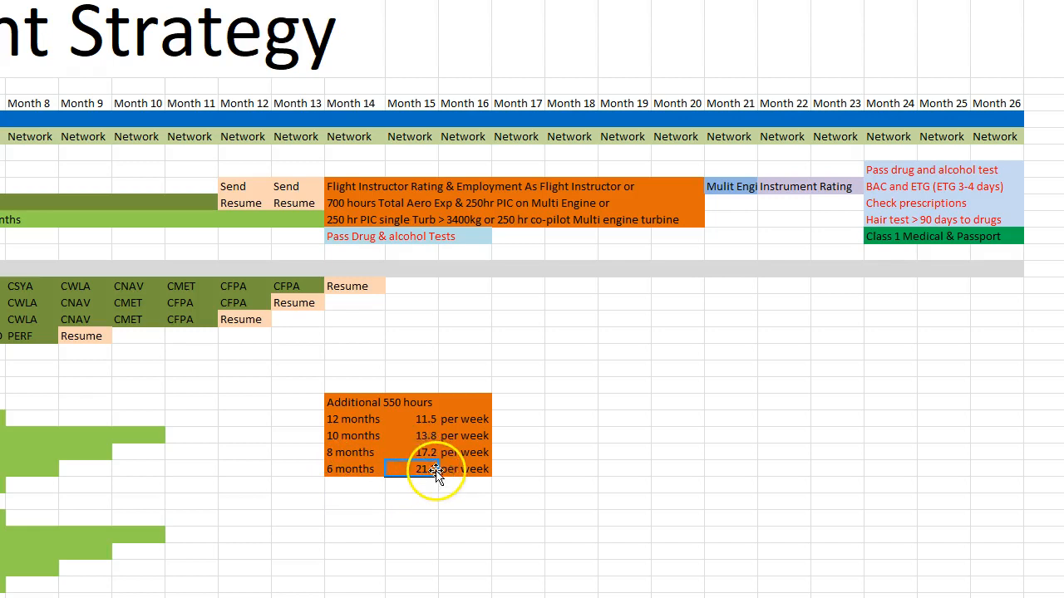
{"action": "mouse_move", "coordinate": [326, 269]}
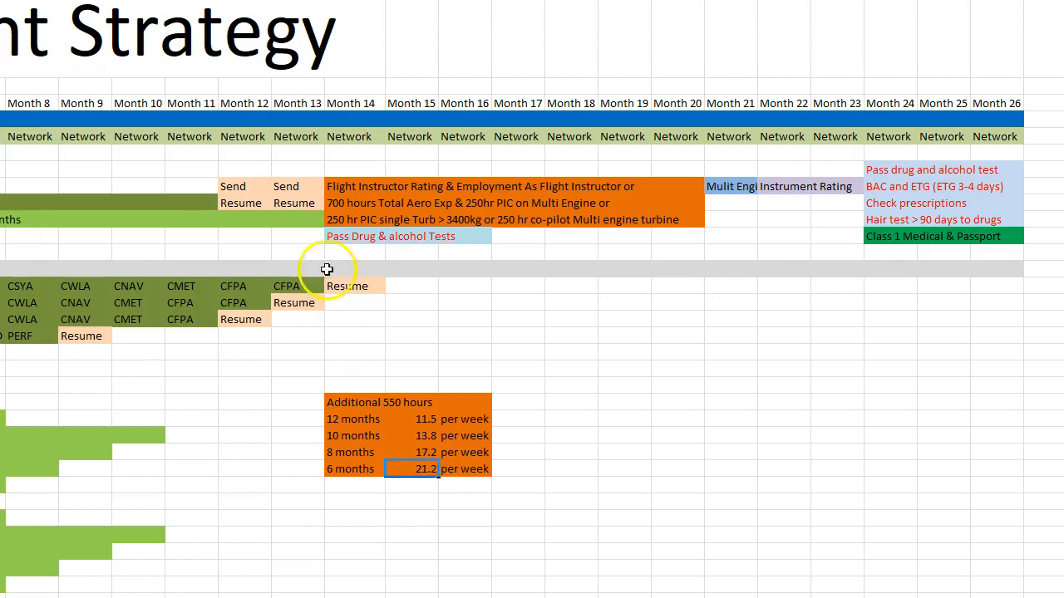
{"action": "mouse_move", "coordinate": [988, 26]}
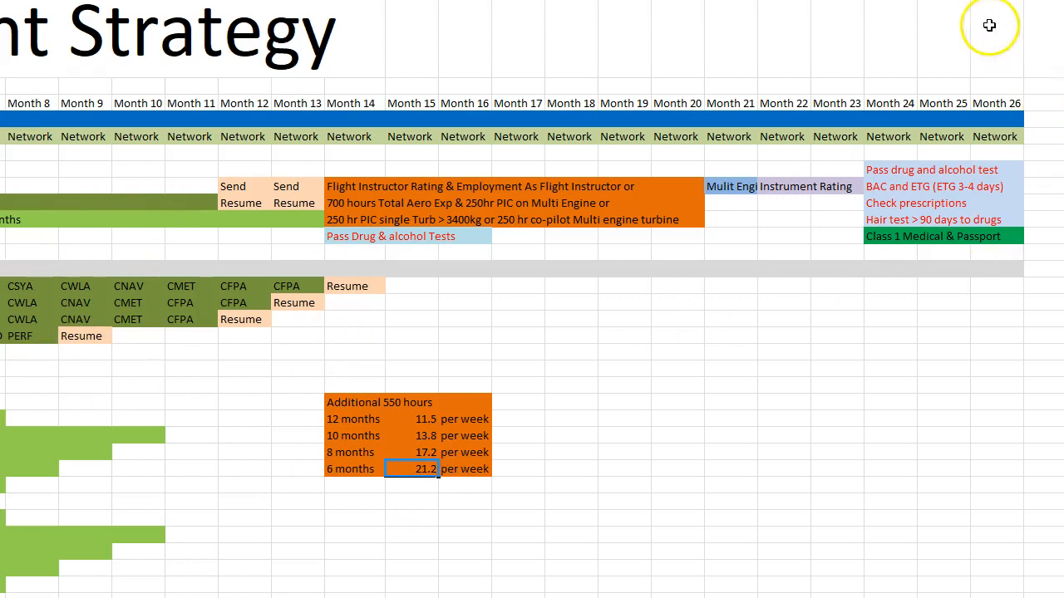
Step: Bring column A with the Employment Strategy title and Month 1 back into view
{"action": "scroll", "scroll_direction": "right", "scroll_amount": 3}
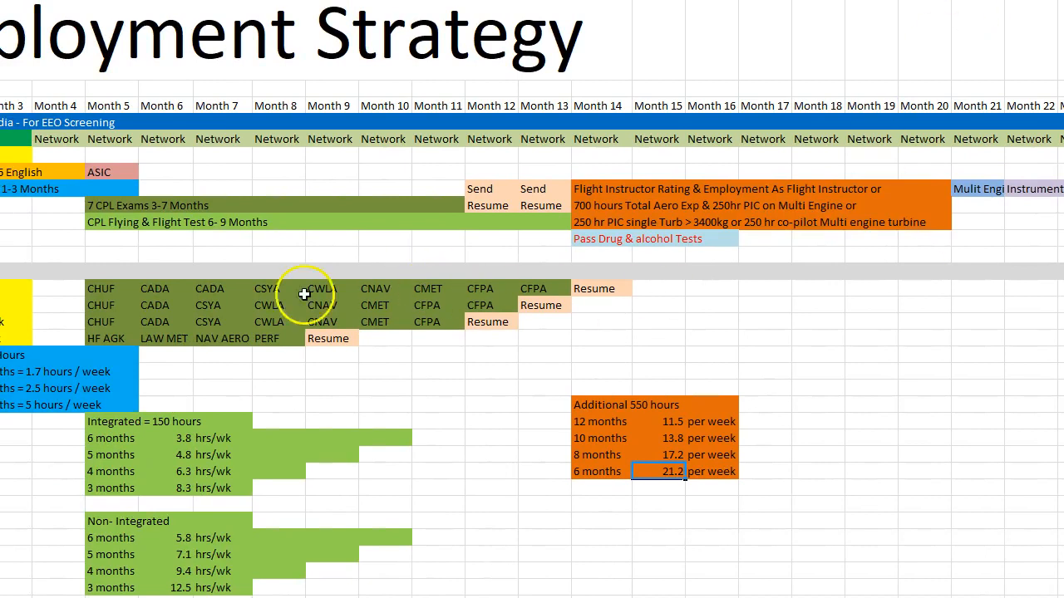
{"action": "left_click", "coordinate": [595, 289]}
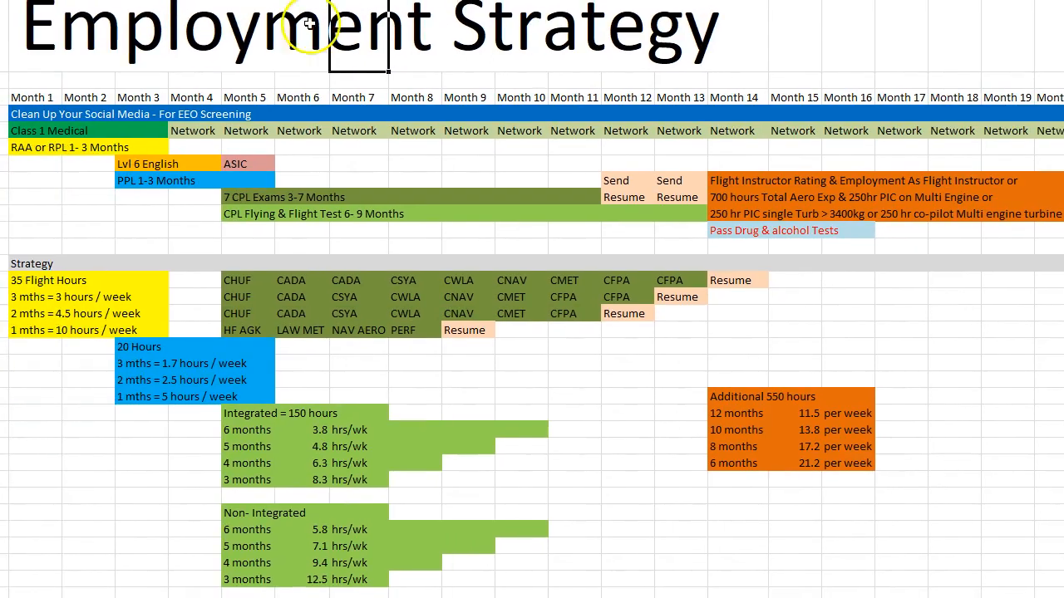
{"action": "mouse_move", "coordinate": [206, 364]}
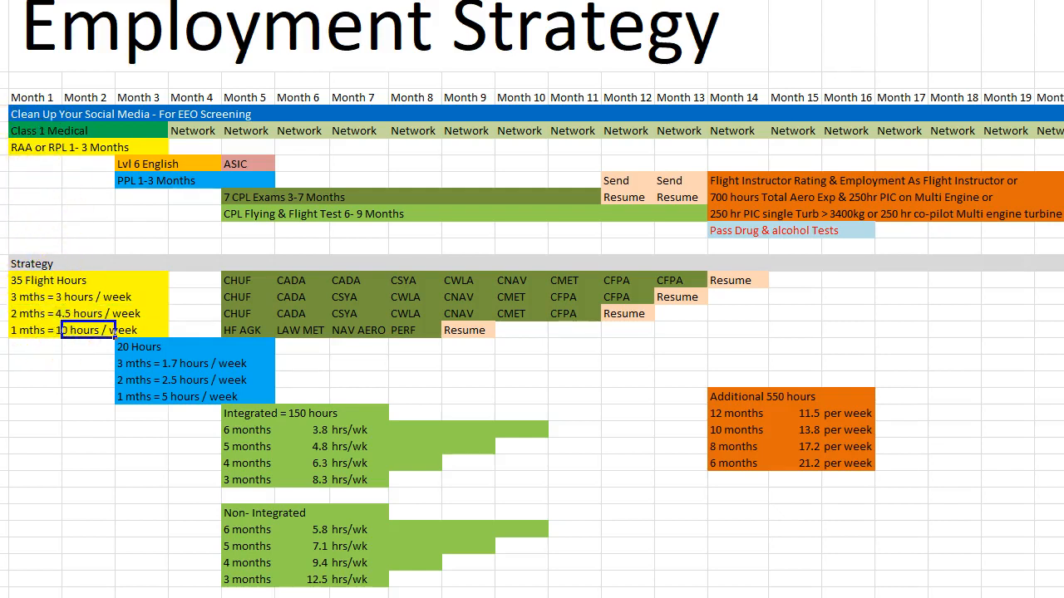
{"action": "scroll", "scroll_direction": "right", "scroll_amount": 3}
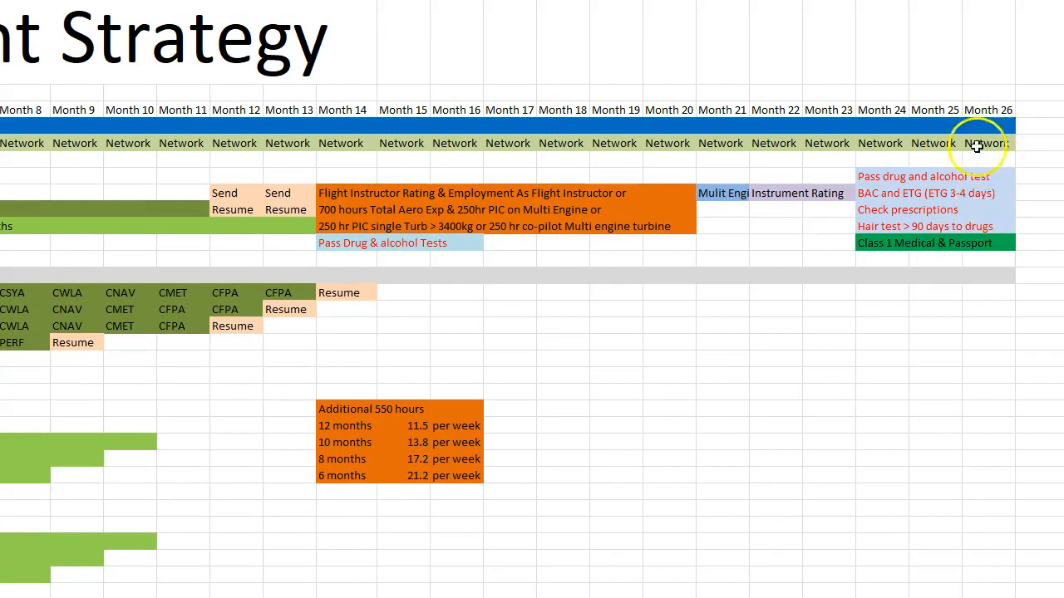
{"action": "mouse_move", "coordinate": [229, 52]}
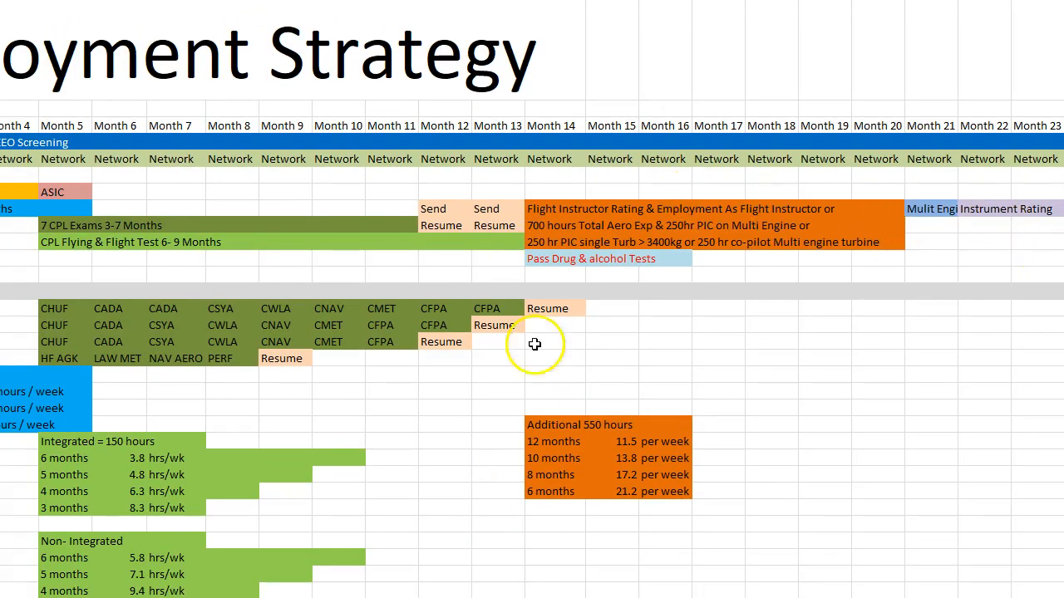
{"action": "mouse_move", "coordinate": [359, 316]}
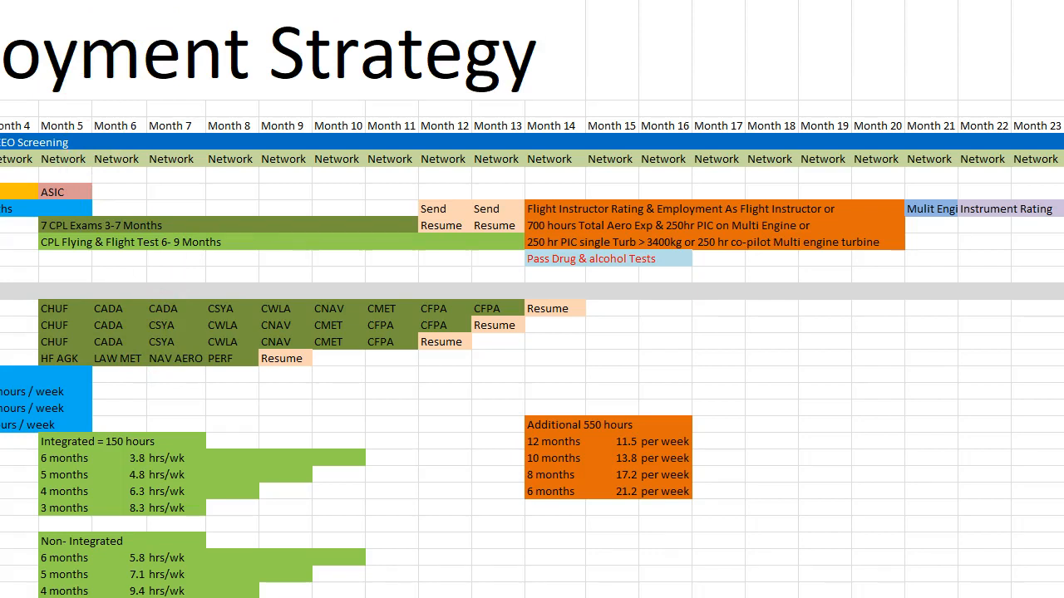
{"action": "scroll", "scroll_direction": "left", "scroll_amount": 3}
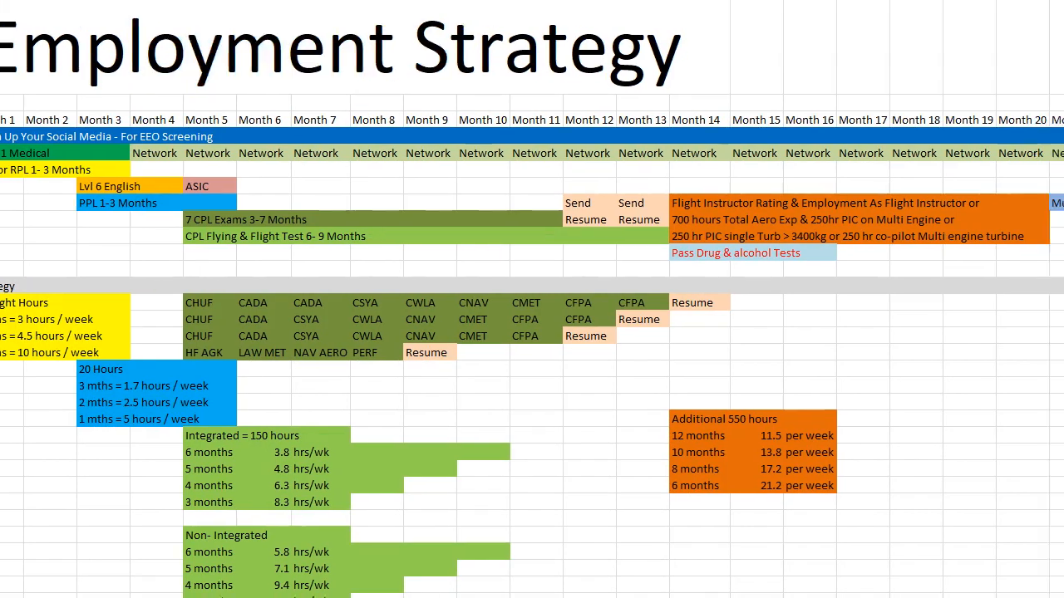
{"action": "scroll", "scroll_direction": "right", "scroll_amount": 3}
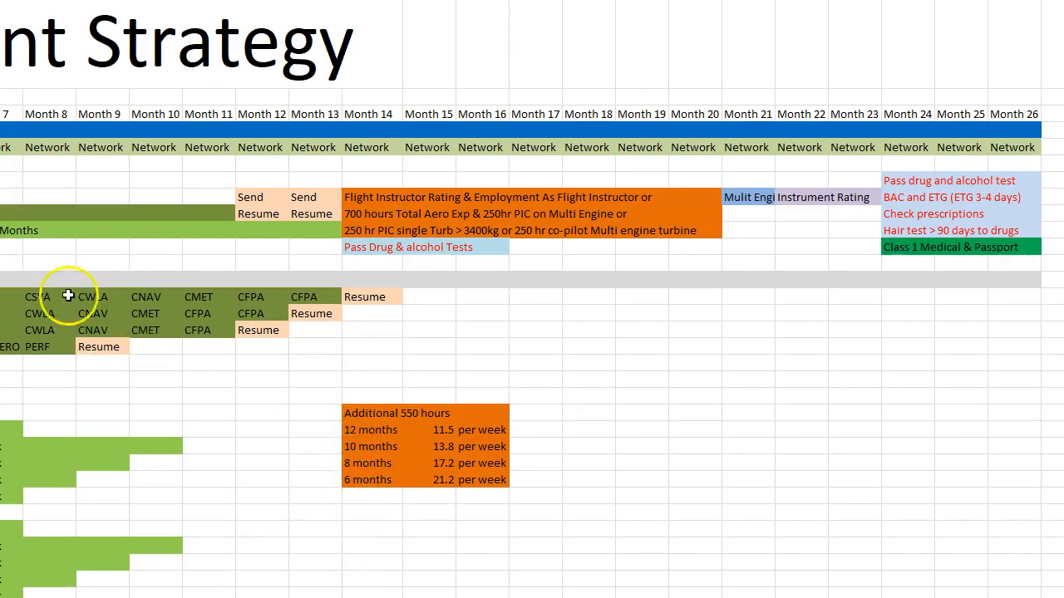
{"action": "mouse_move", "coordinate": [110, 306]}
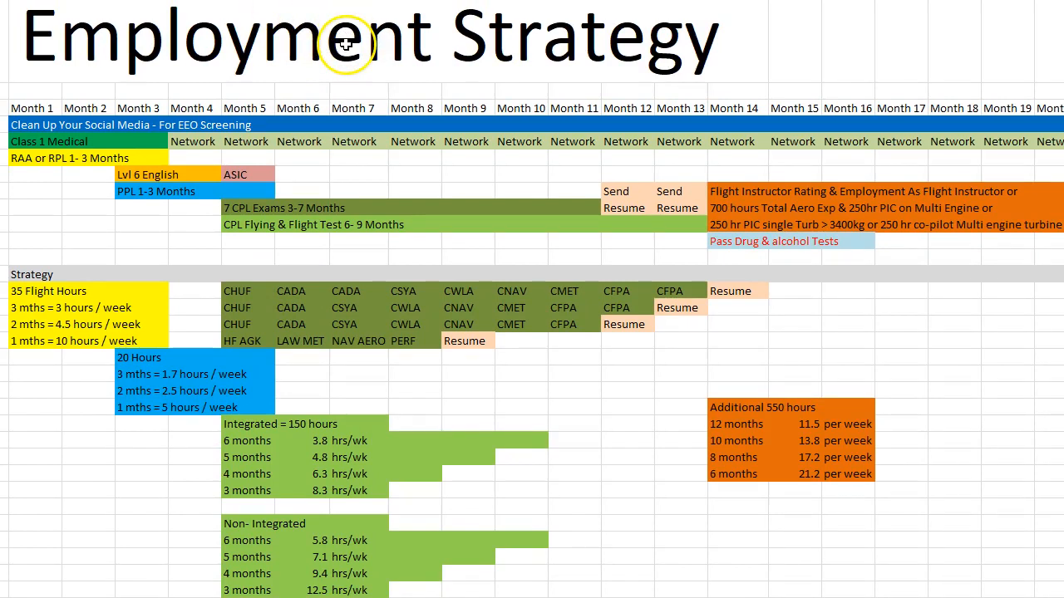
{"action": "mouse_move", "coordinate": [416, 107]}
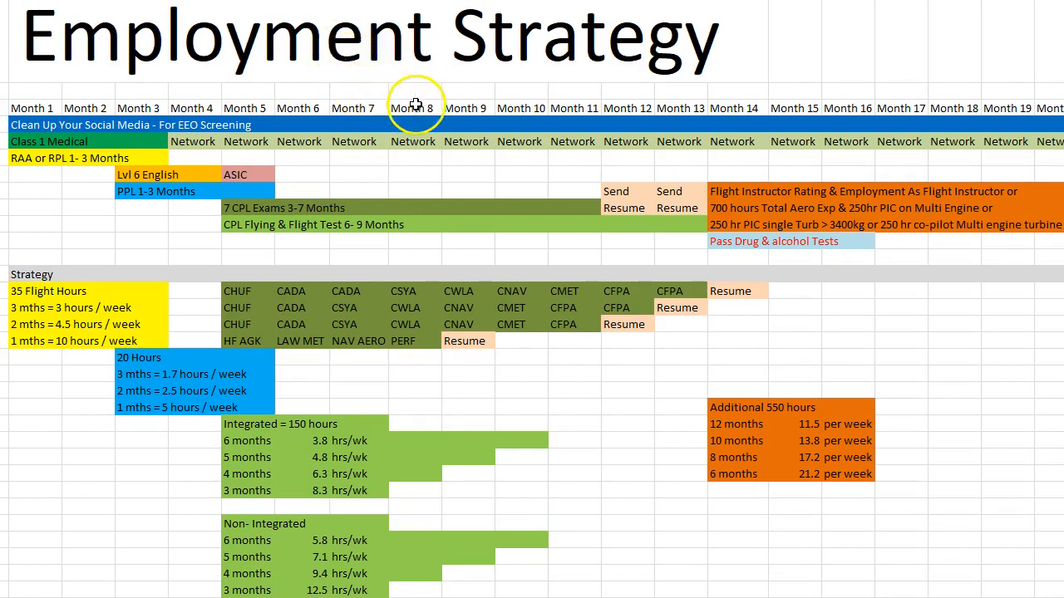